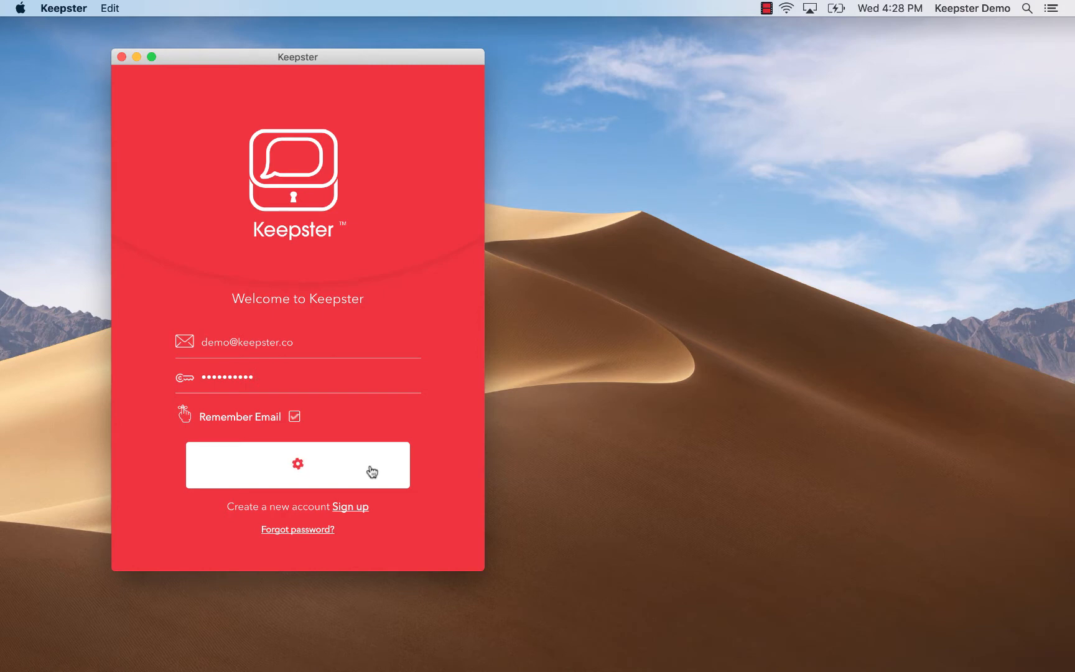
Sign into the demo account and open the iPhone's July 24th 2019 backup from the Backups list.
click(297, 466)
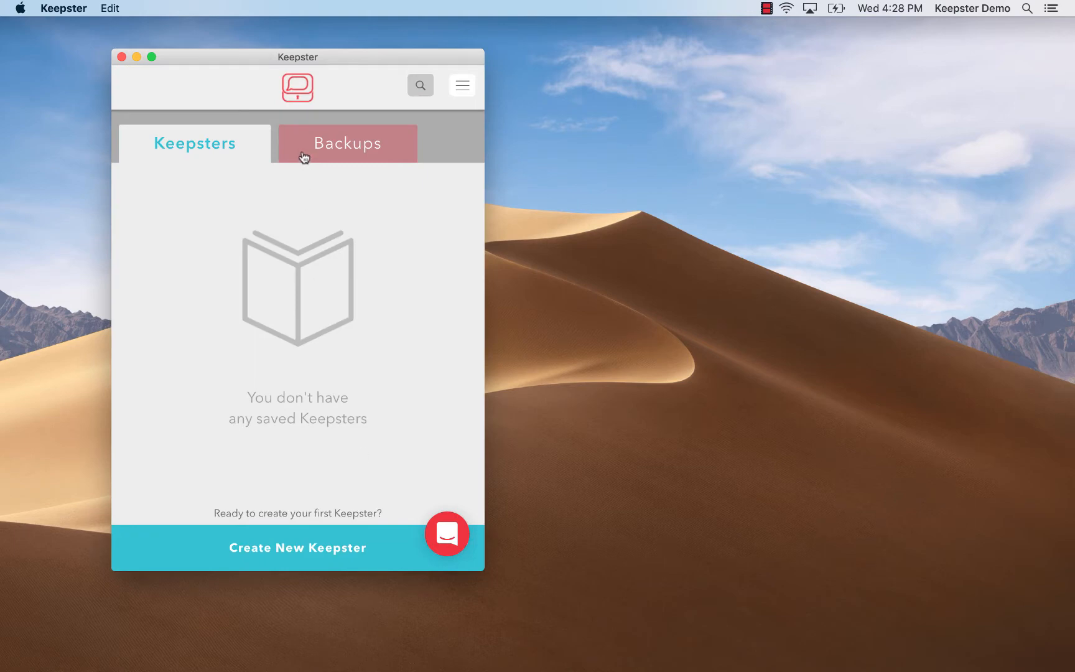
click(347, 143)
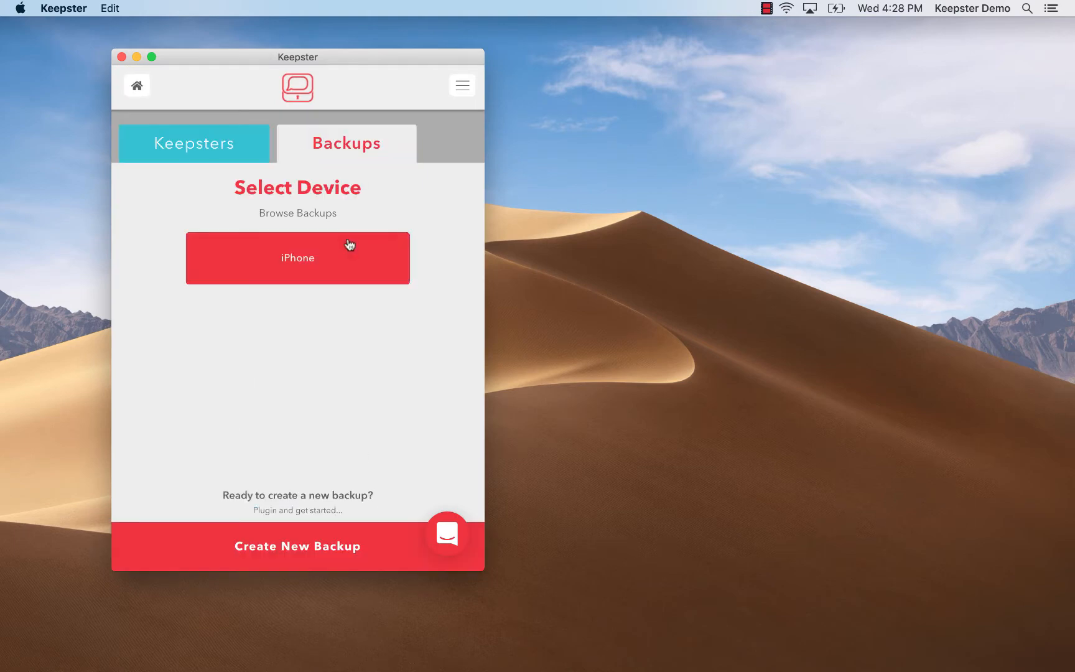
mouse_move(359, 258)
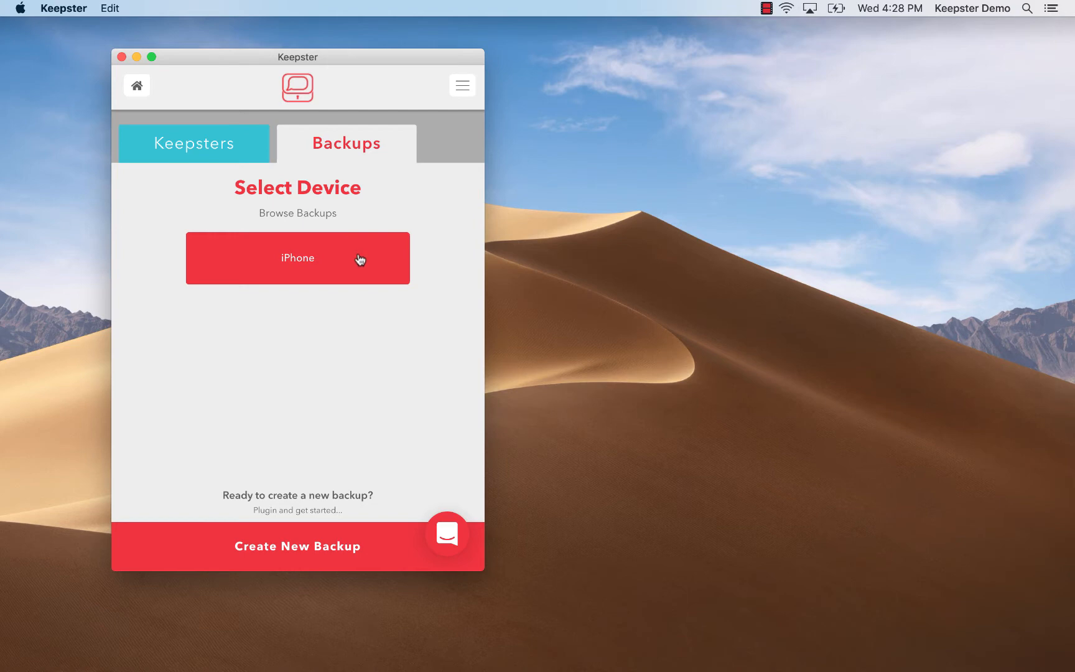
click(297, 257)
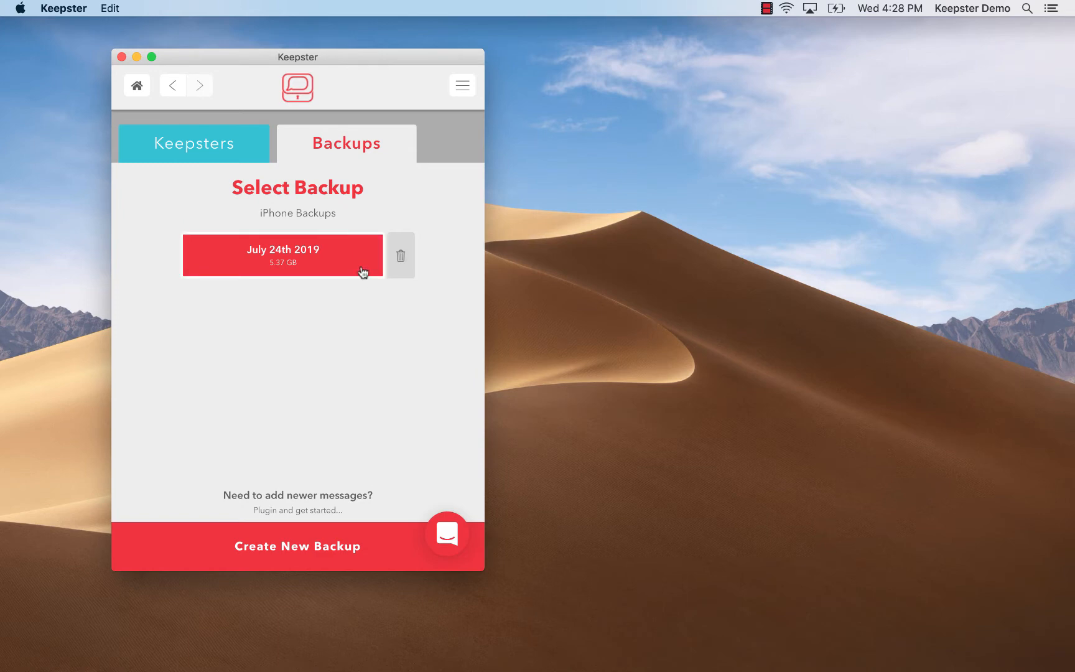
click(282, 255)
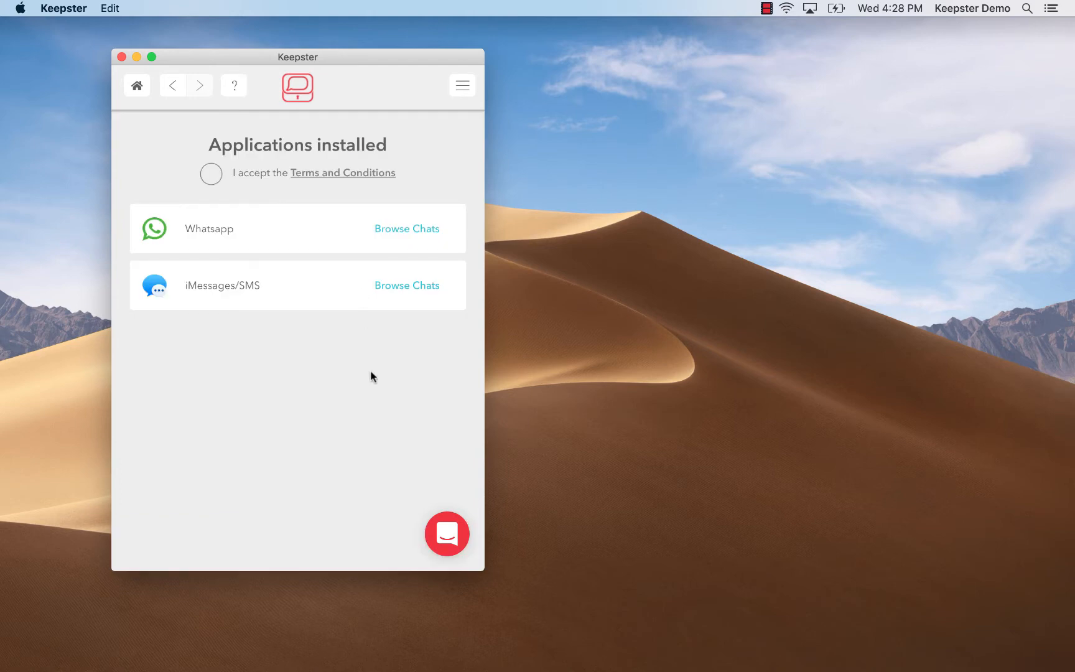
Tick 'I accept the Terms and Conditions' on the Applications installed screen.
click(212, 174)
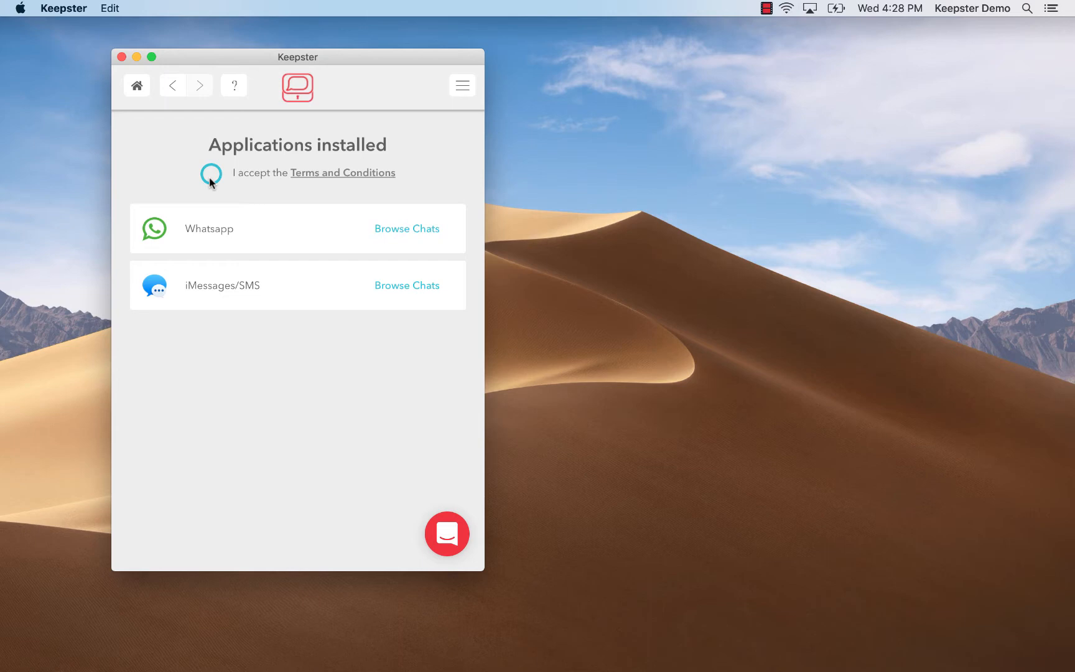
click(212, 176)
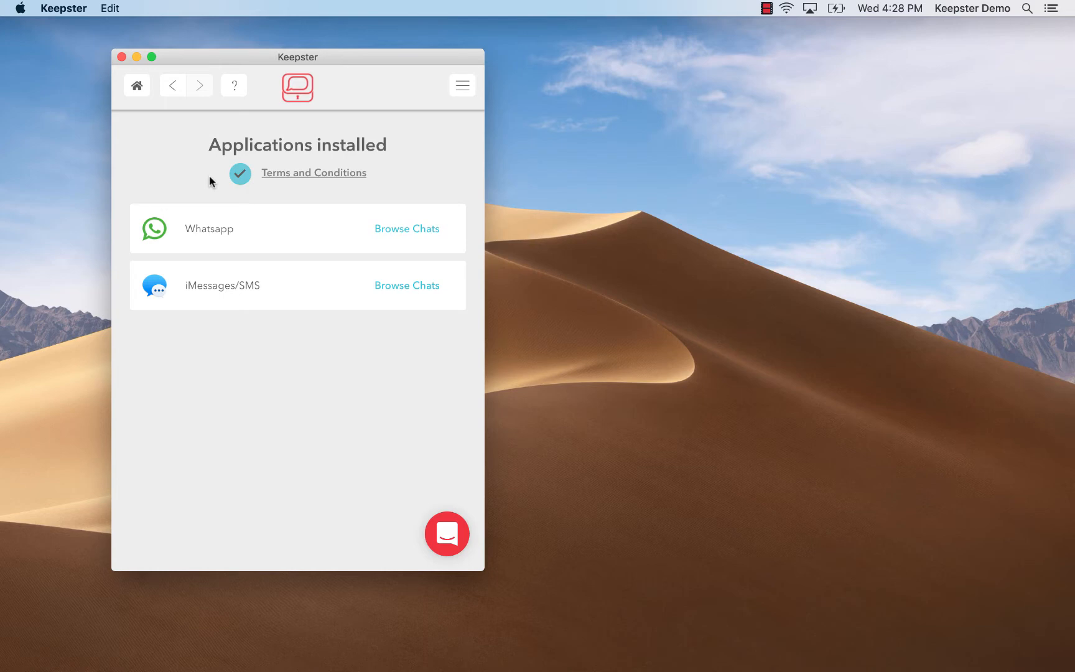
mouse_move(225, 343)
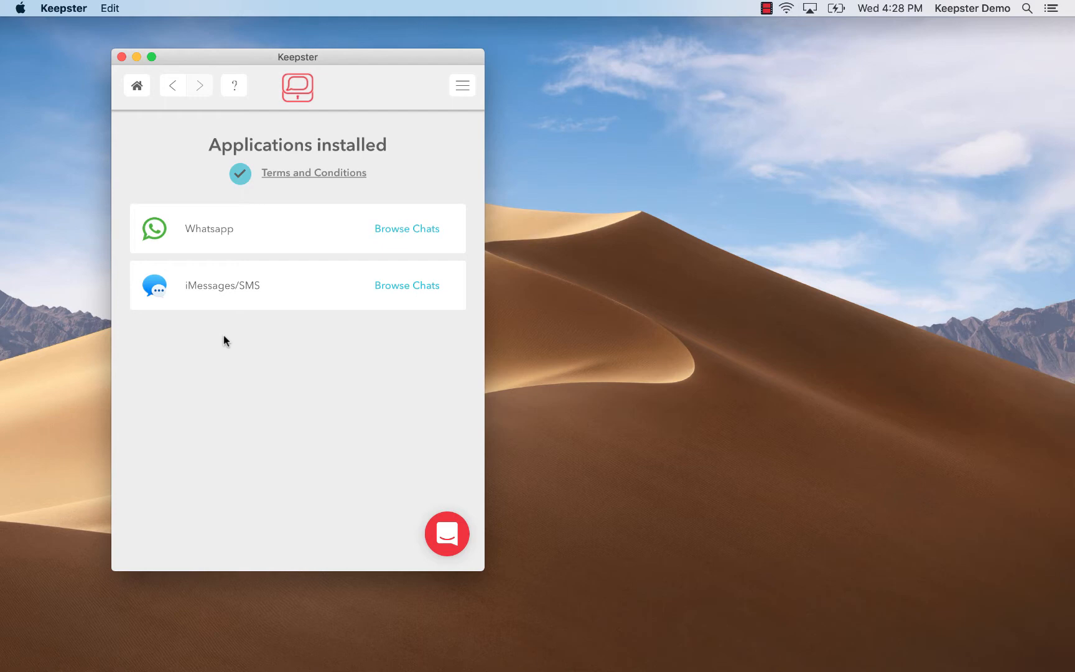
mouse_move(219, 331)
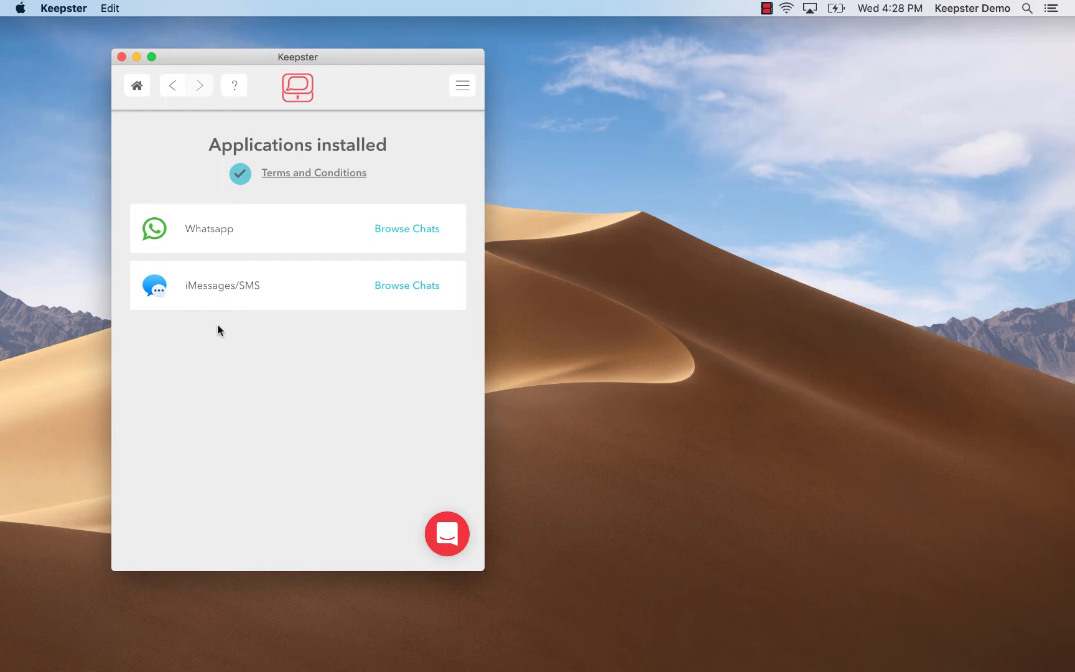
mouse_move(215, 283)
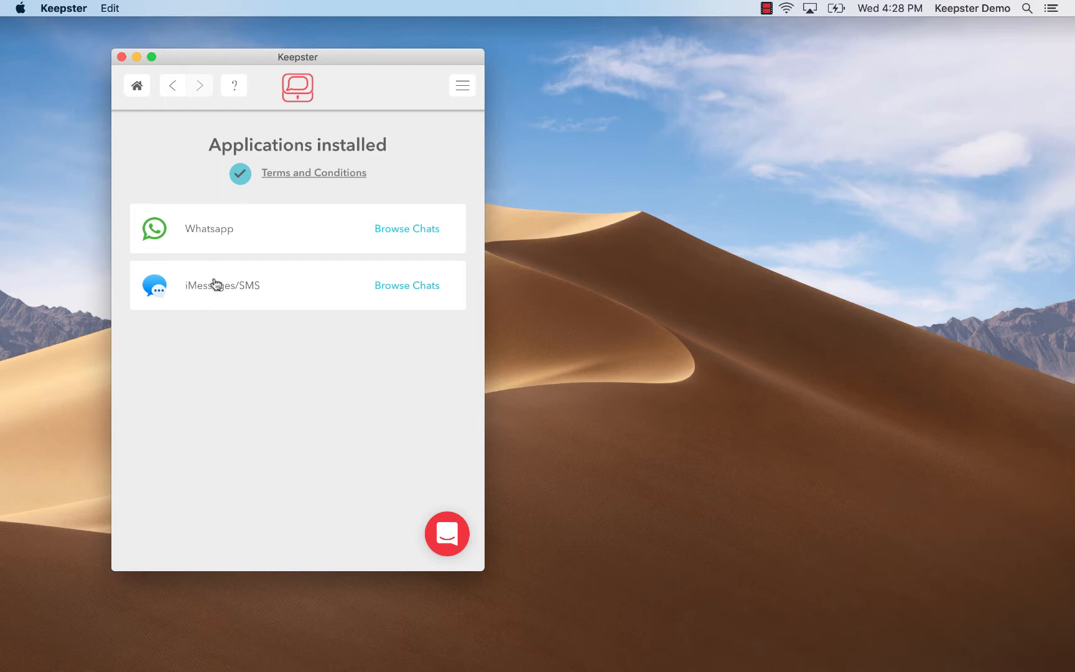
Browse the iMessages/SMS chats and scroll through the individual and group conversations.
click(407, 285)
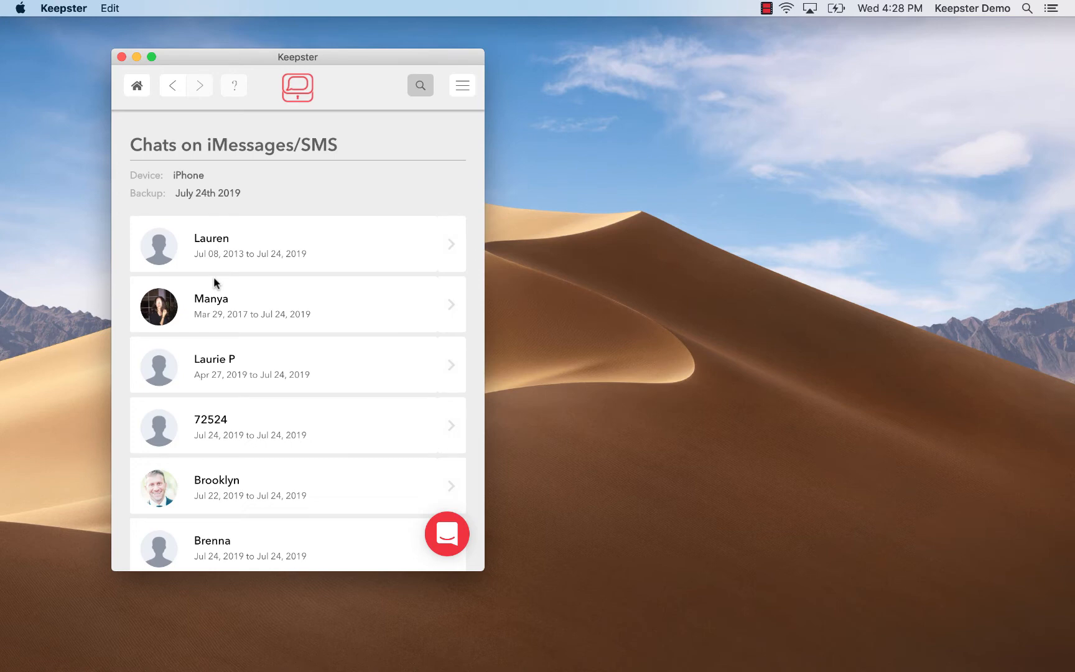
scroll(down, 3)
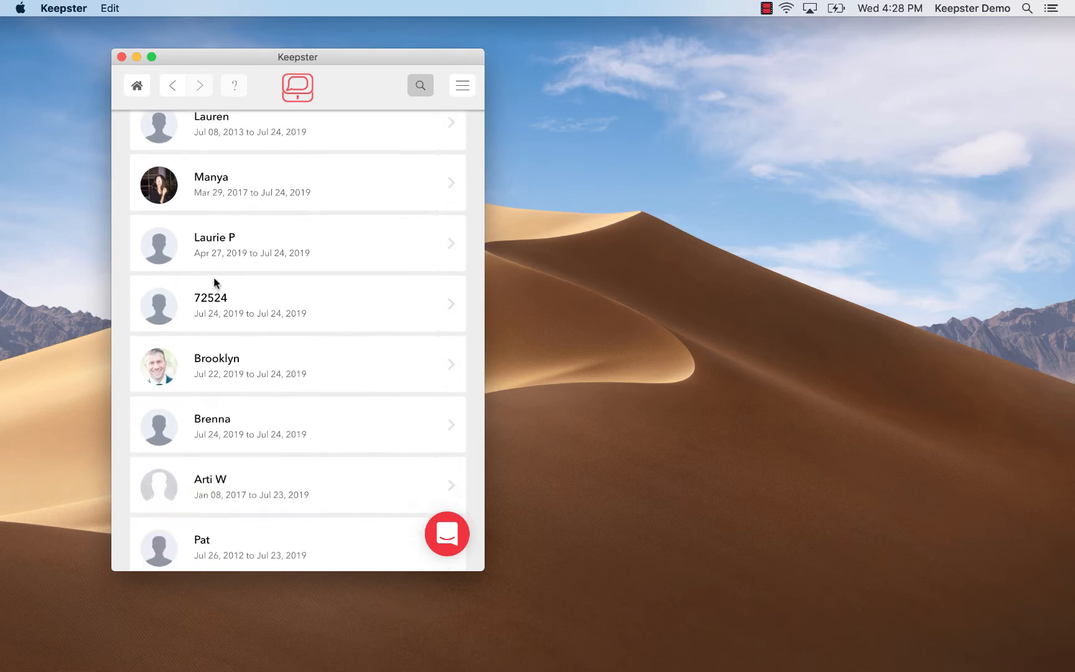
scroll(down, 3)
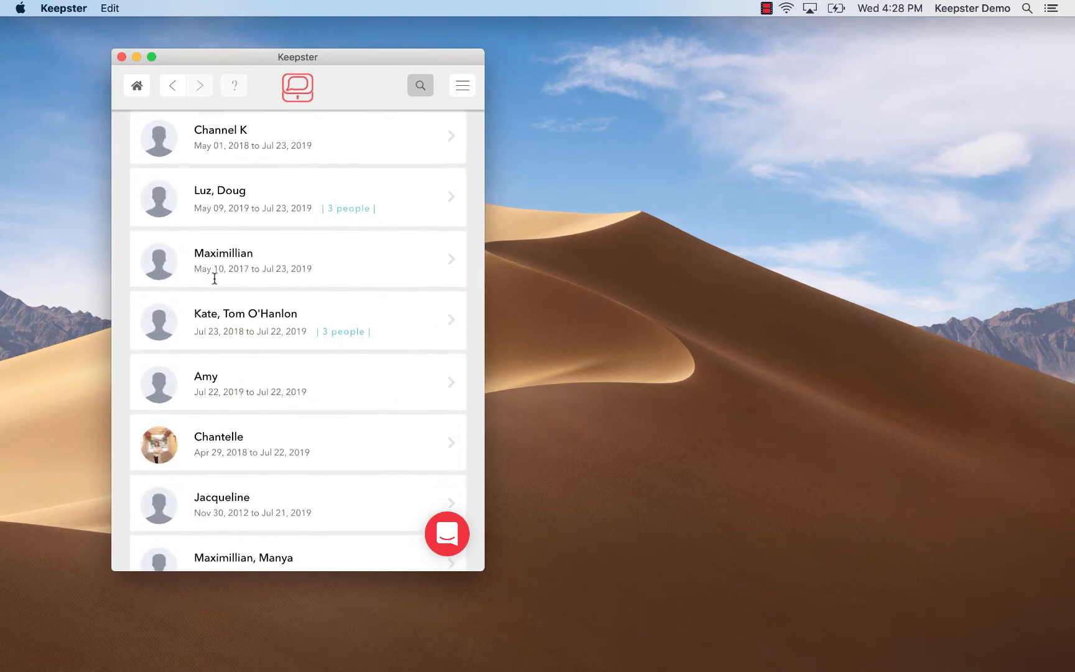
scroll(down, 3)
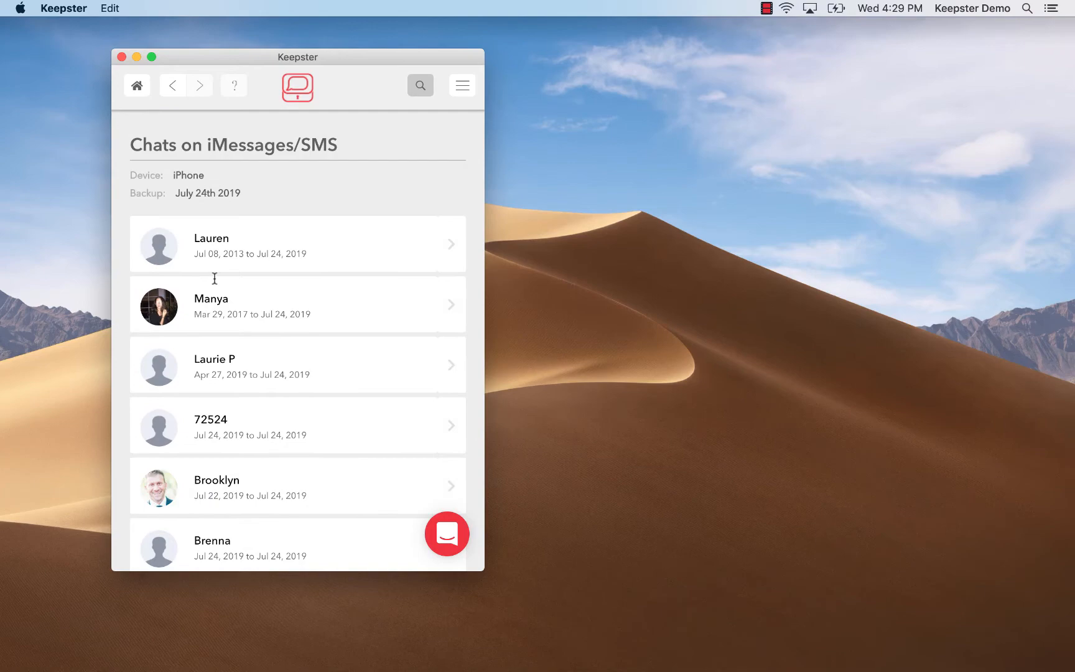
scroll(down, 3)
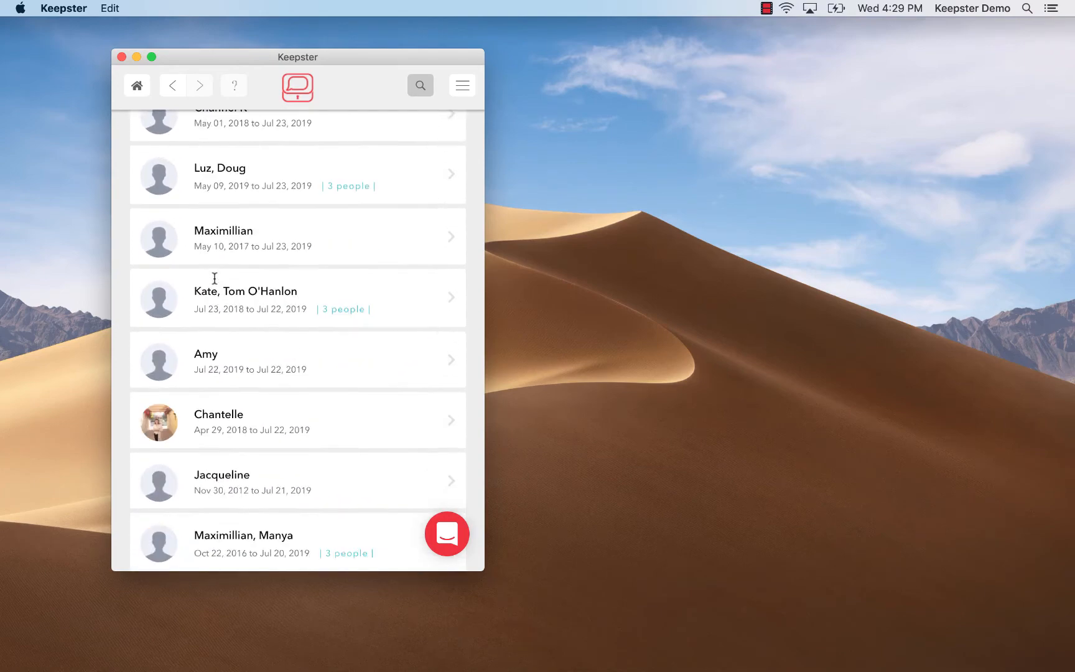
scroll(down, 3)
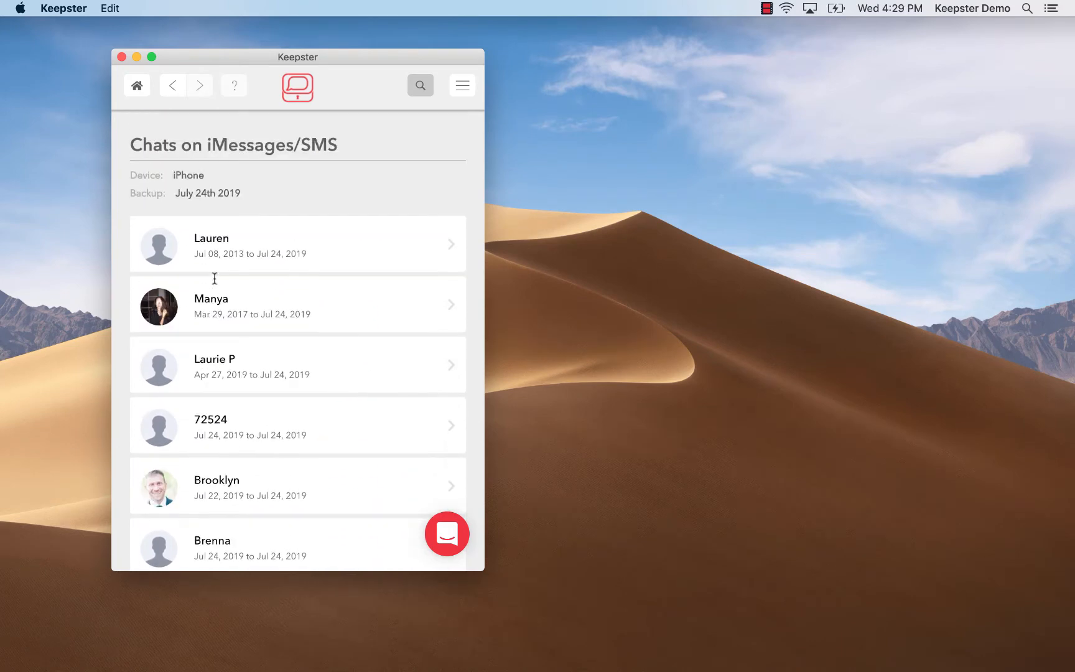
mouse_move(306, 476)
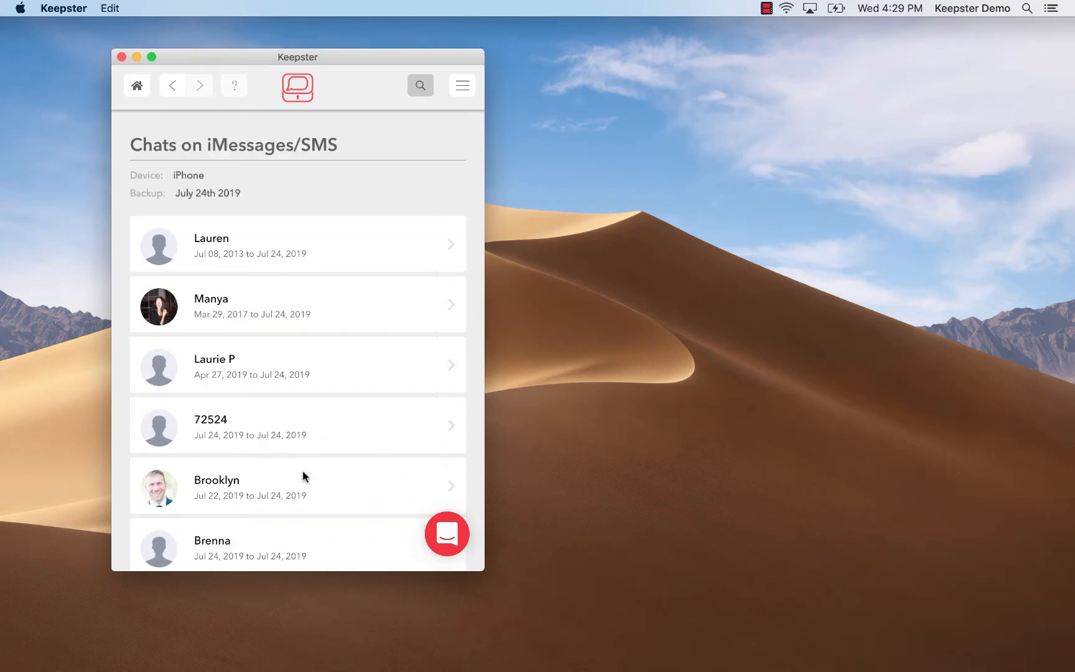
Search the chat list for 'brook' and open the Brooklyn conversation with 123 messages.
click(421, 84)
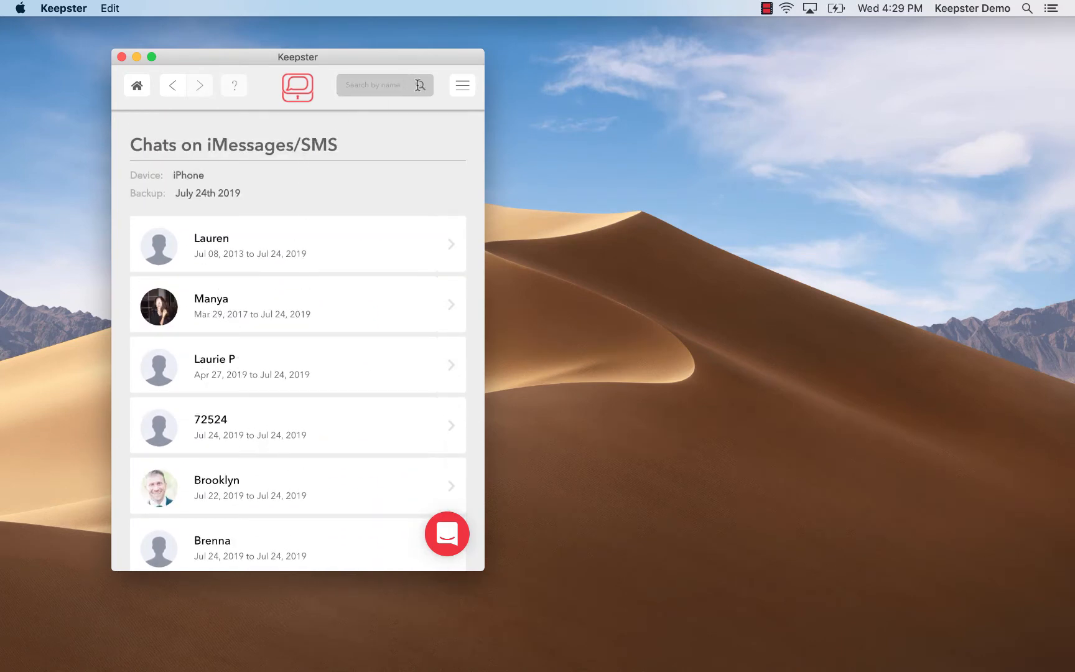
click(381, 85)
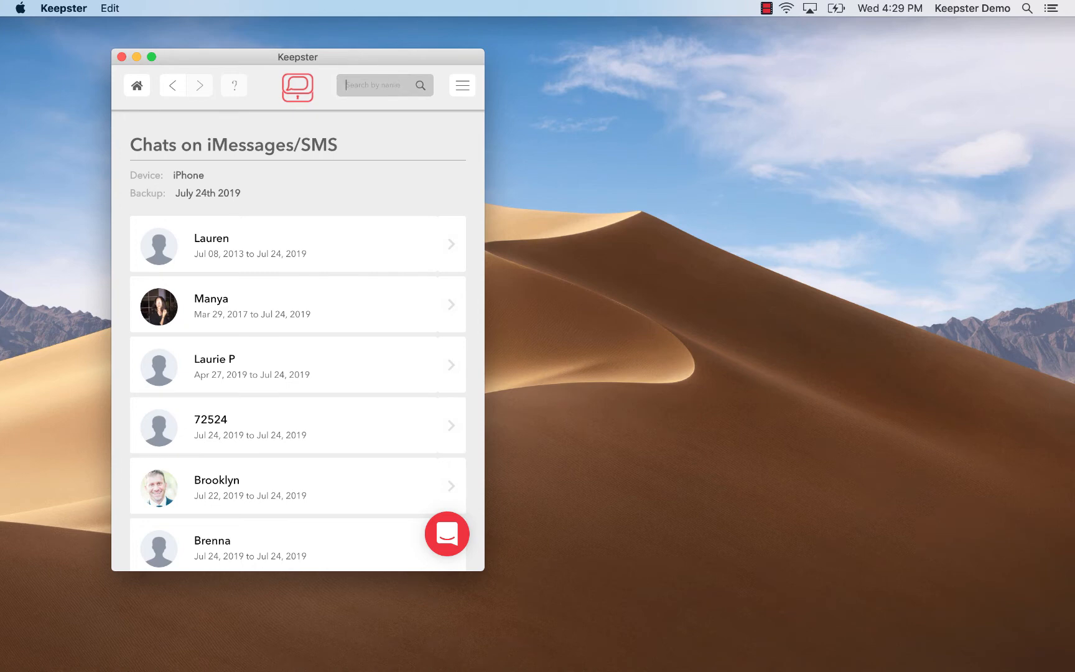
text(brook)
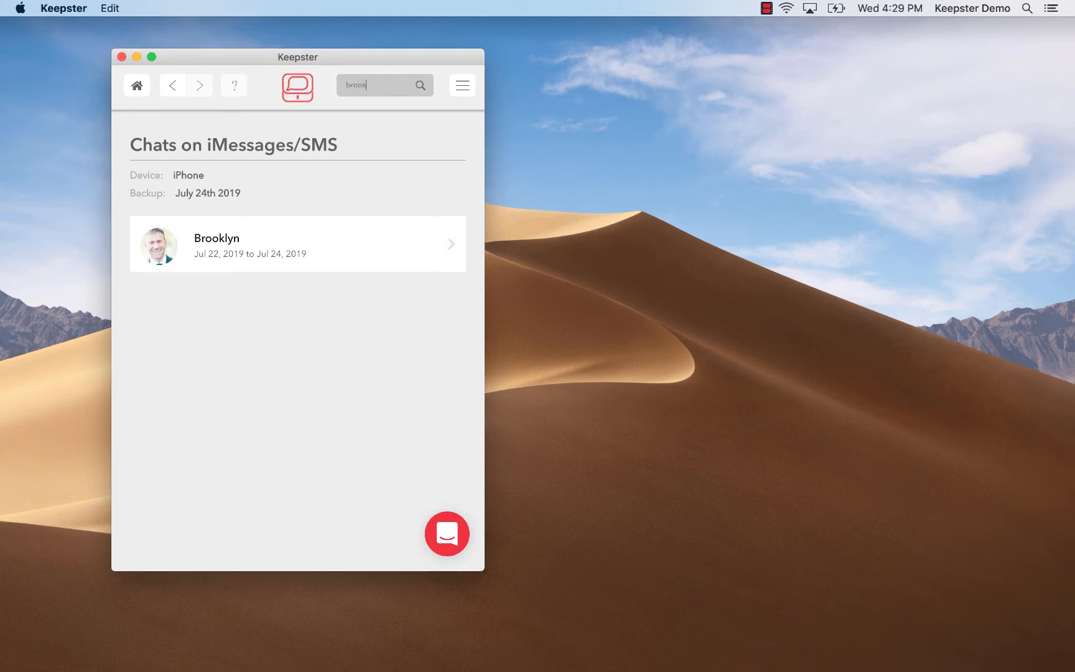
mouse_move(418, 236)
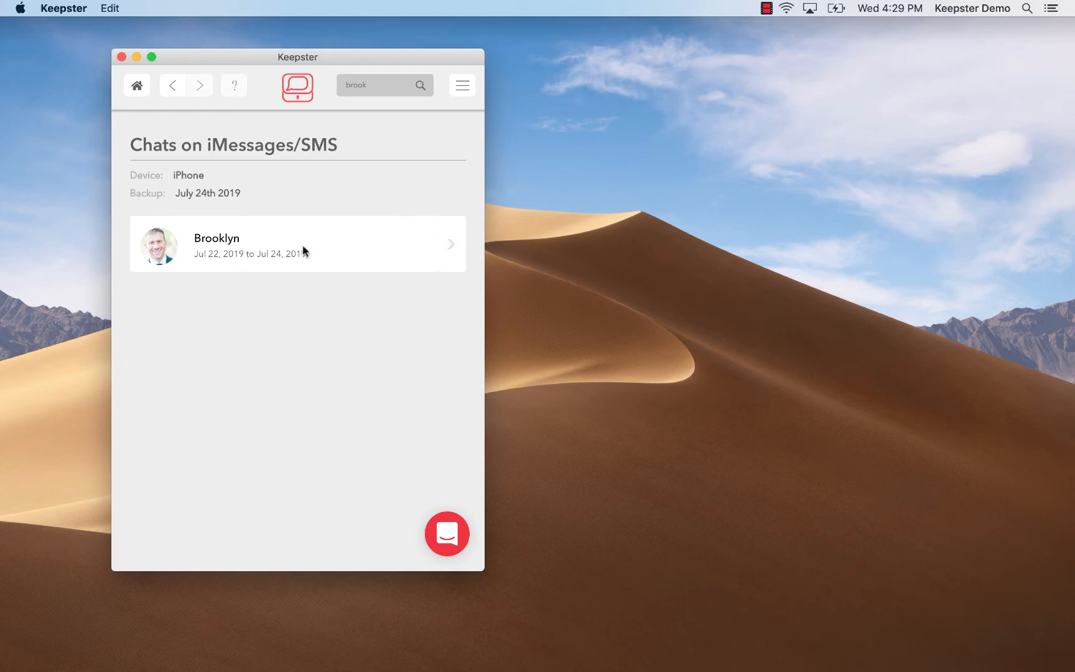
click(297, 244)
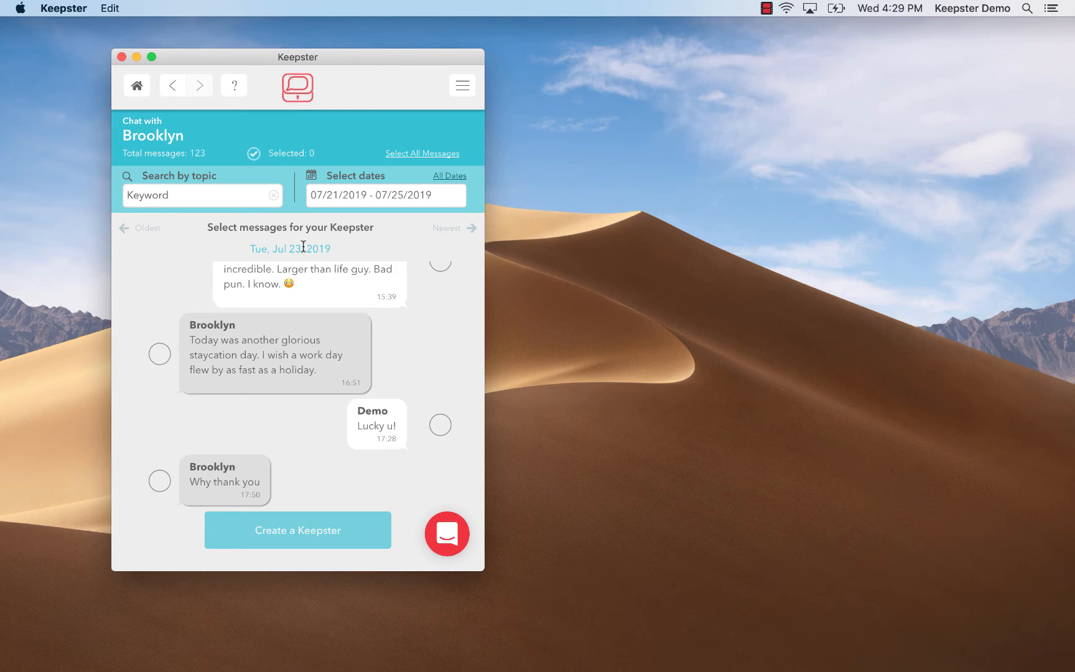
mouse_move(294, 244)
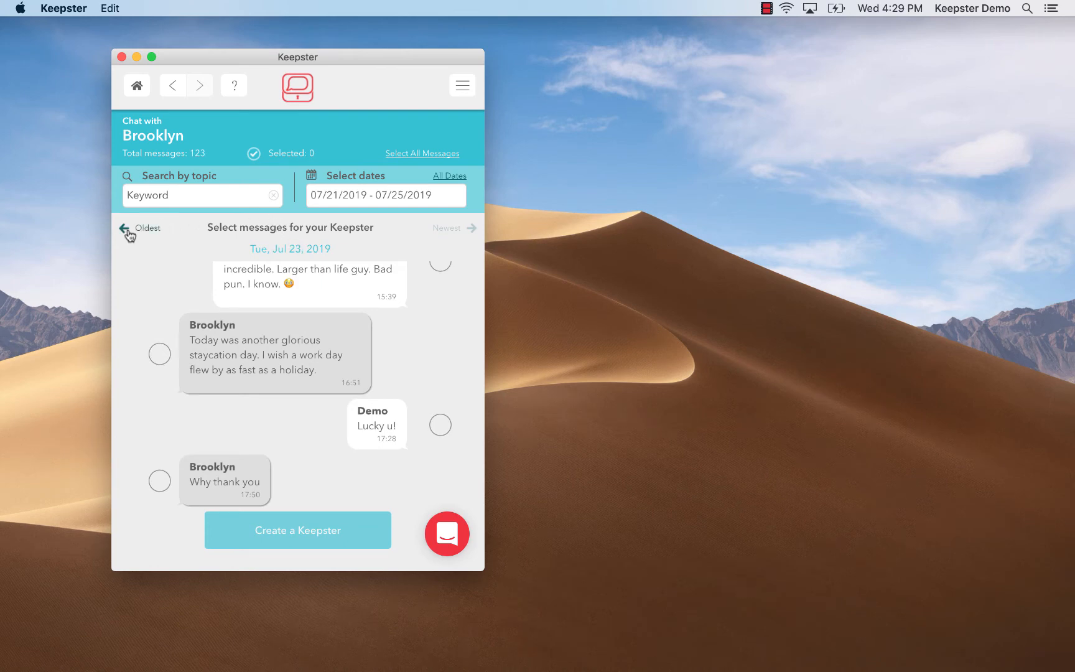
click(127, 228)
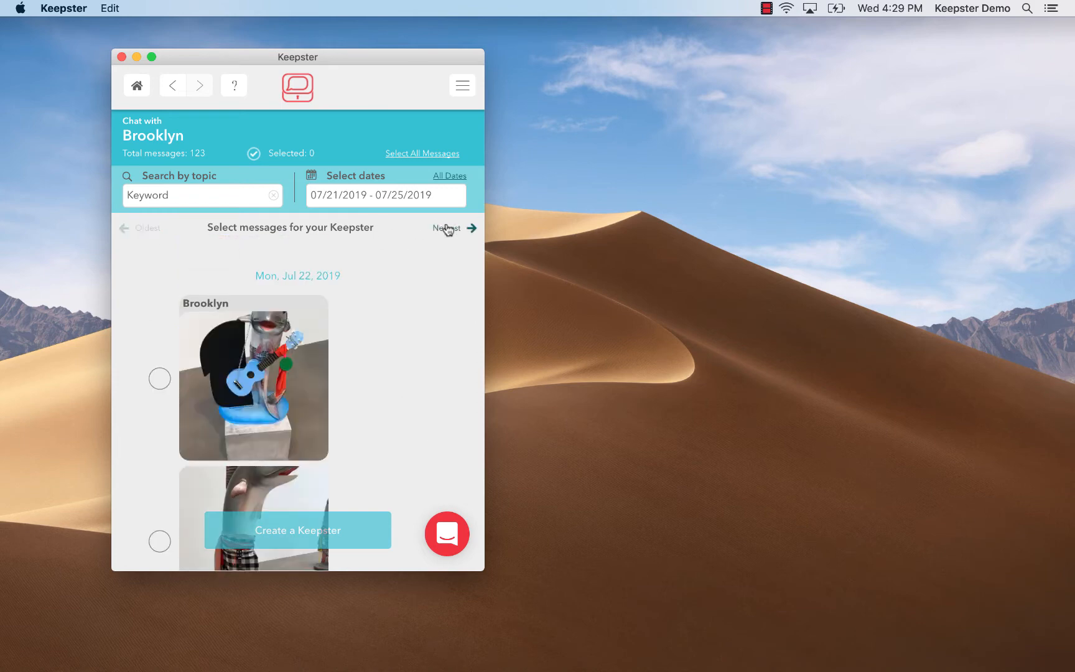
click(448, 227)
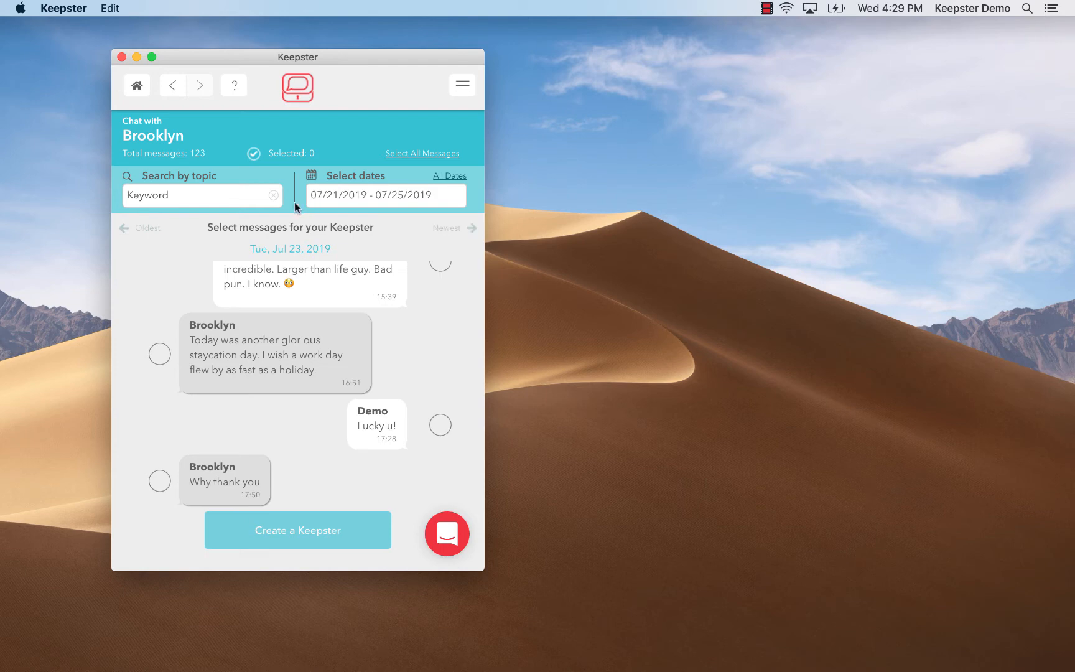
Search the Brooklyn chat by topic, trying 'fla' then '3a', leaving the Jul 22 message 'I think it was 3A'.
click(199, 195)
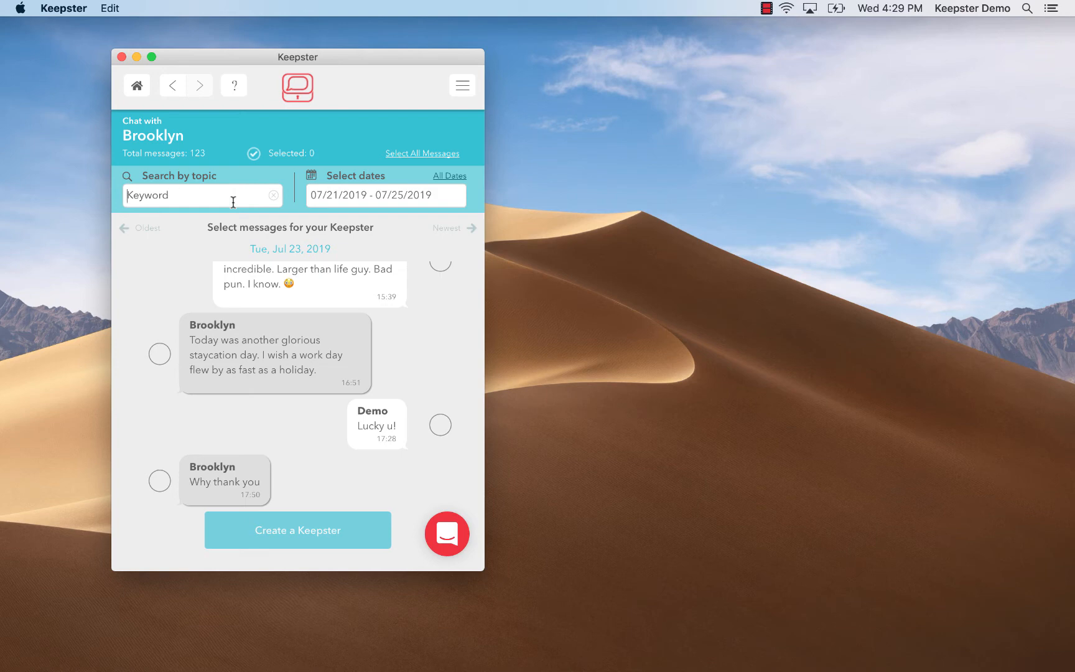
text(fla)
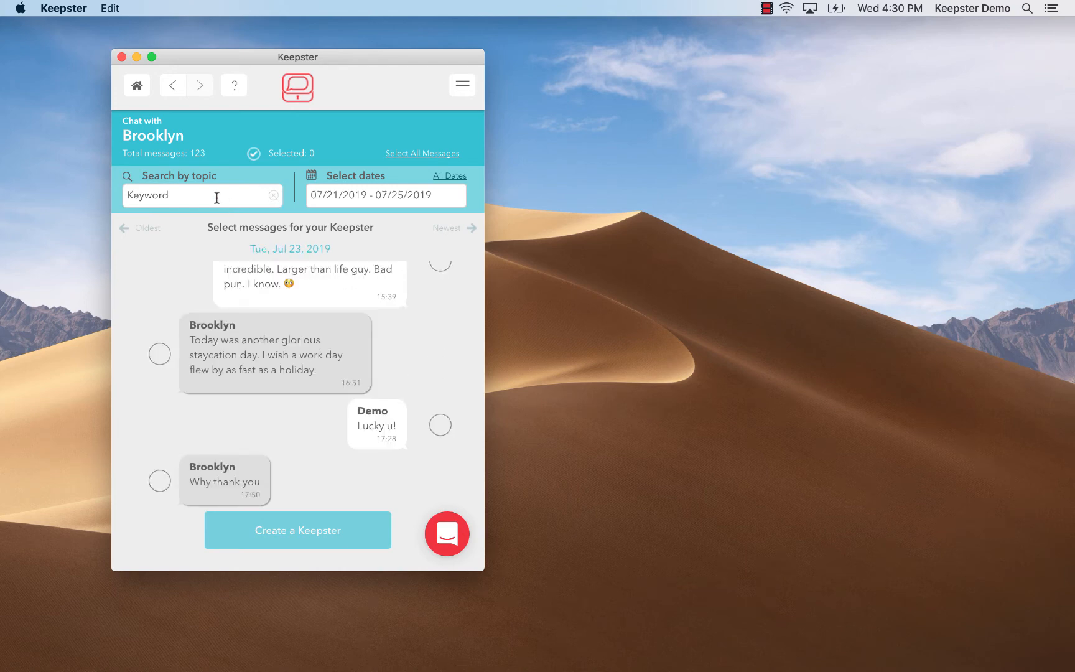
text(3a)
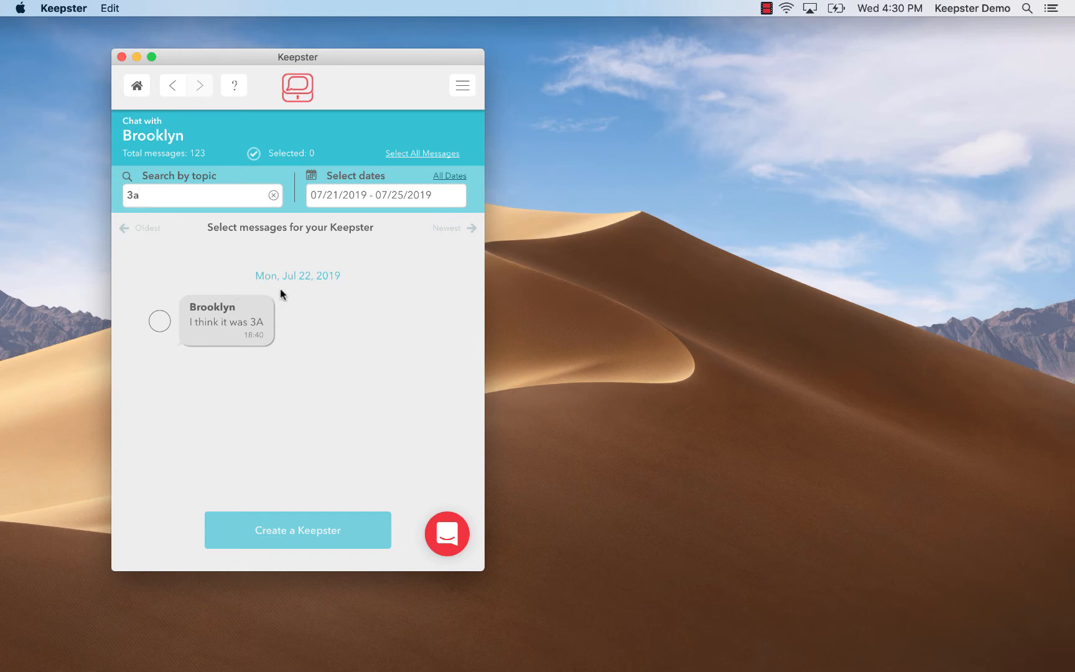
mouse_move(313, 257)
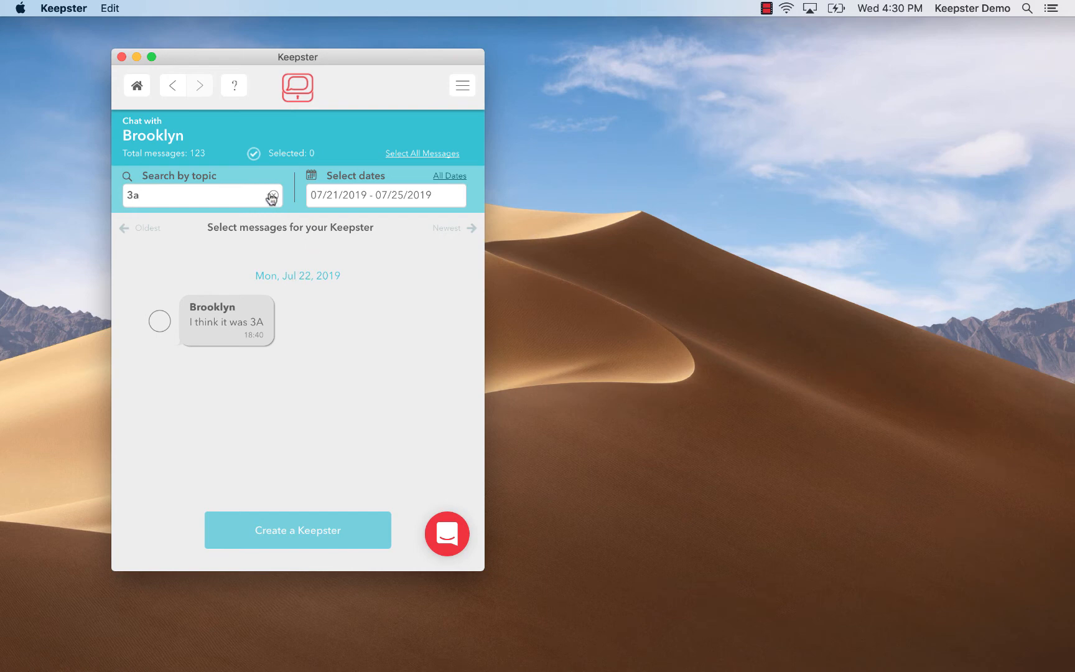
In the Select dates calendar, browse earlier months and choose the 'Last 7 days' range, 07/17–07/24/2019.
click(386, 194)
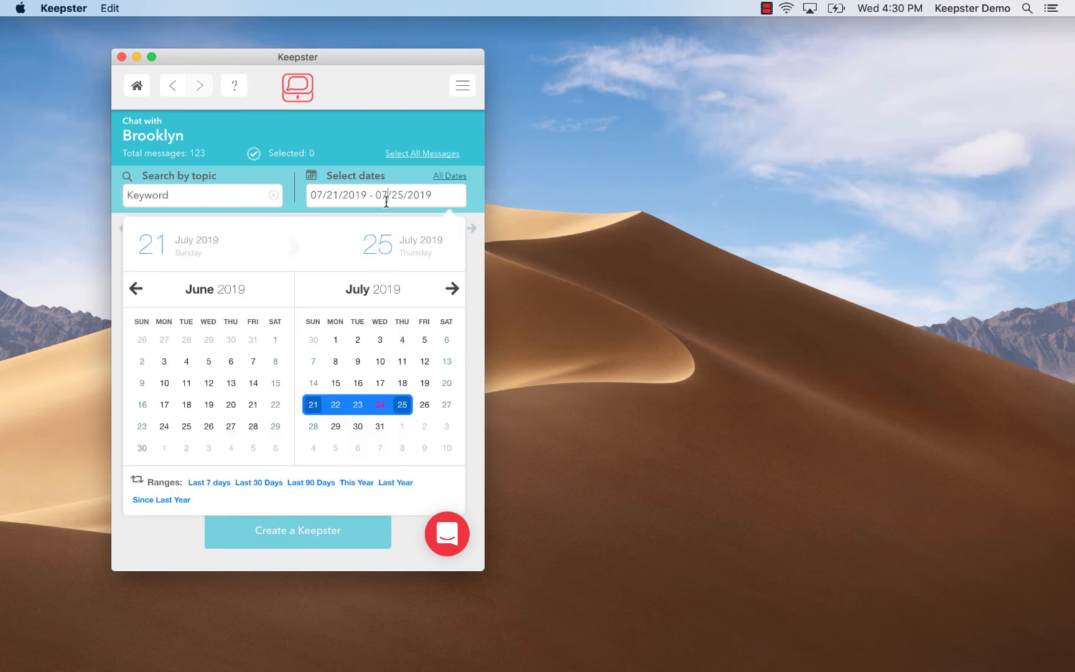
mouse_move(221, 298)
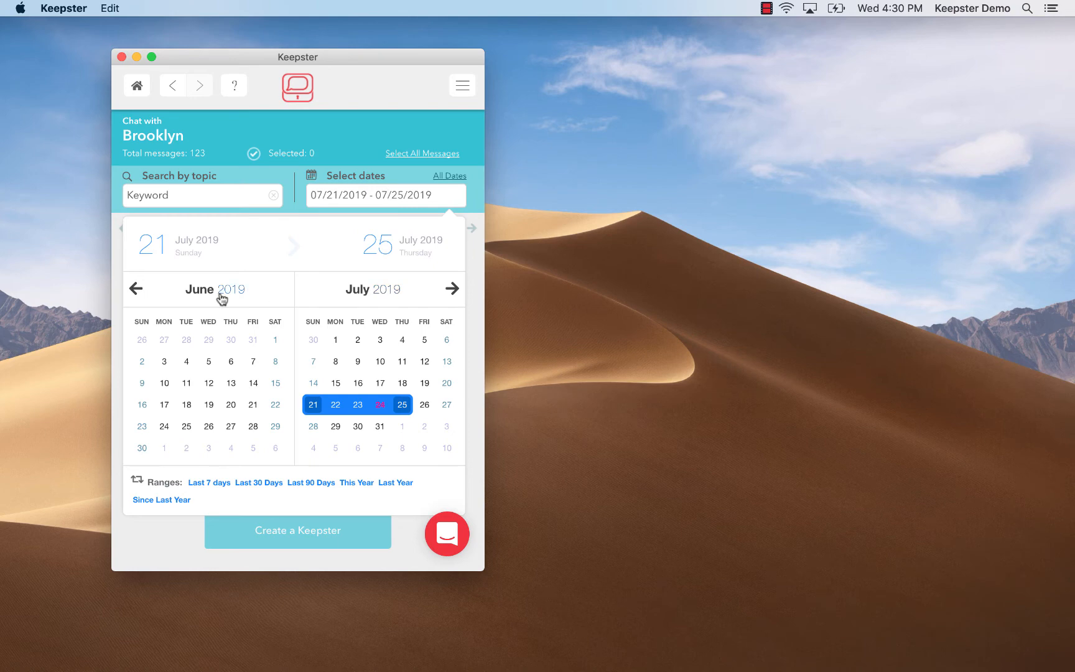
click(136, 289)
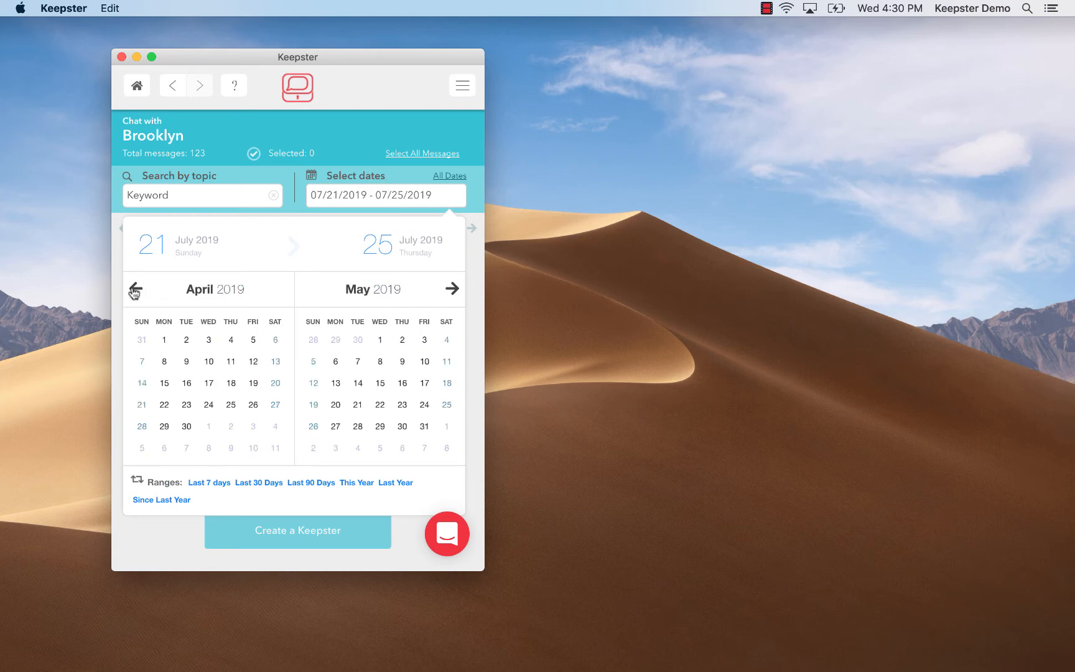
click(214, 290)
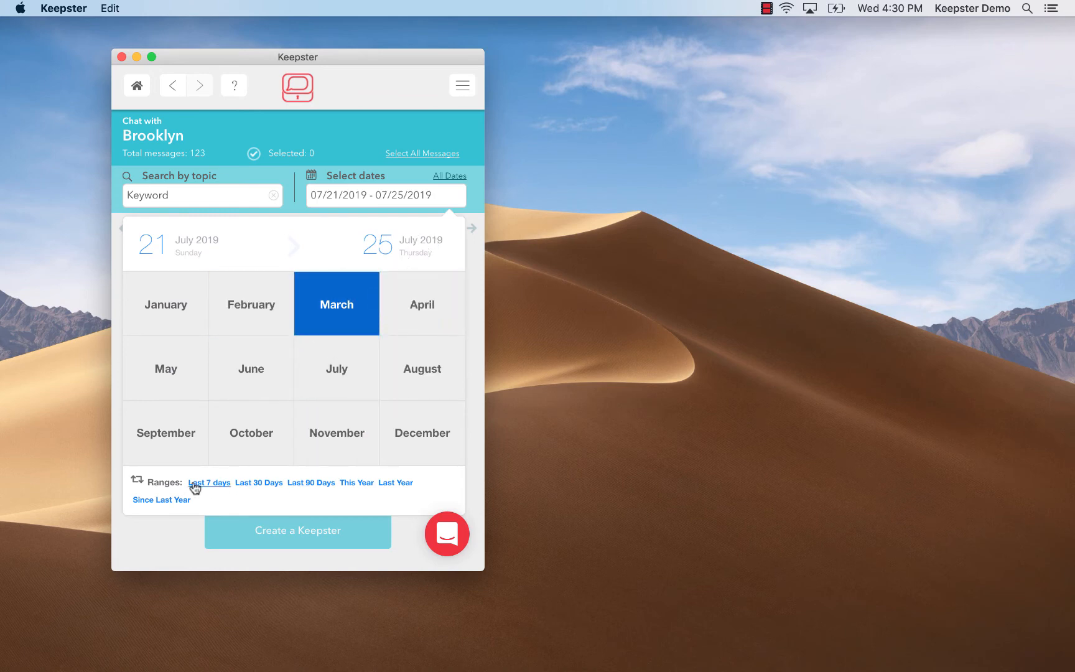
mouse_move(326, 492)
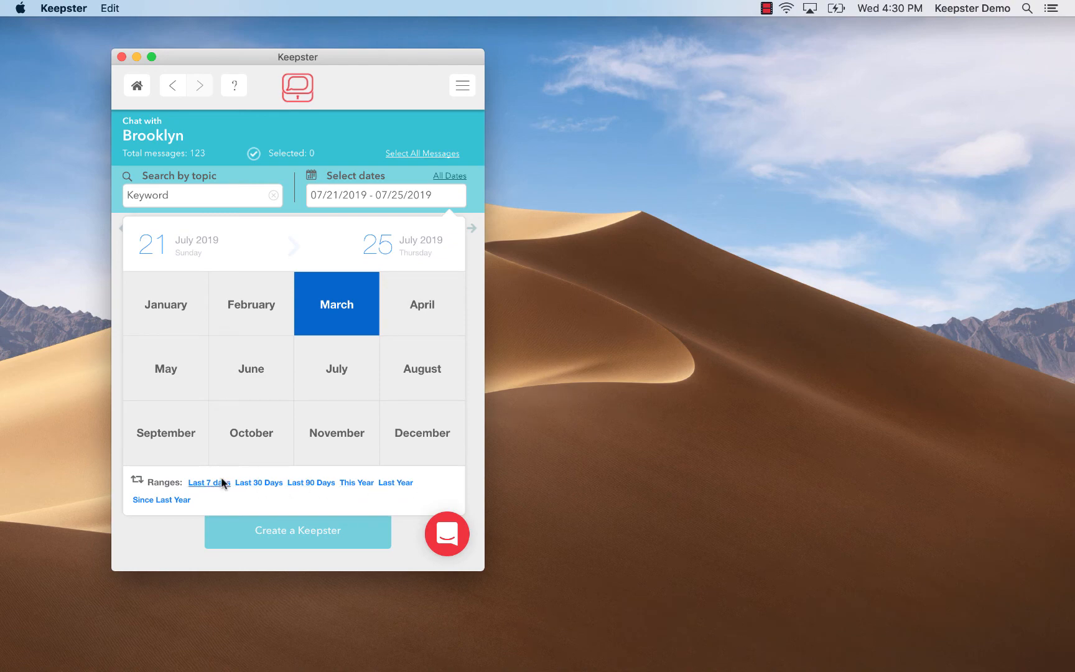
click(208, 483)
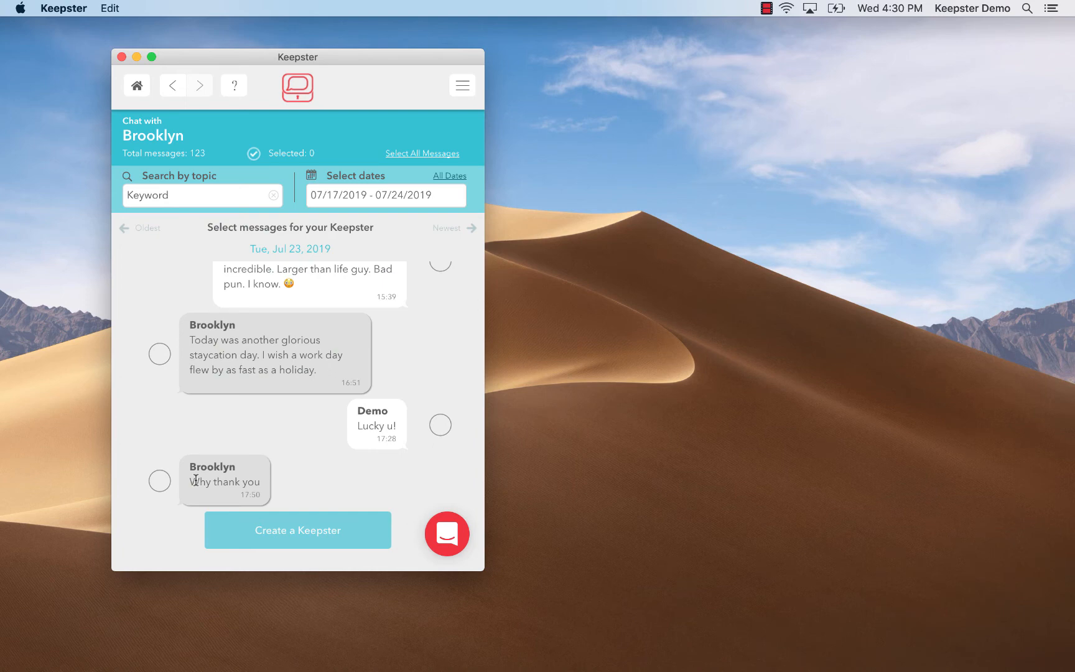
mouse_move(373, 197)
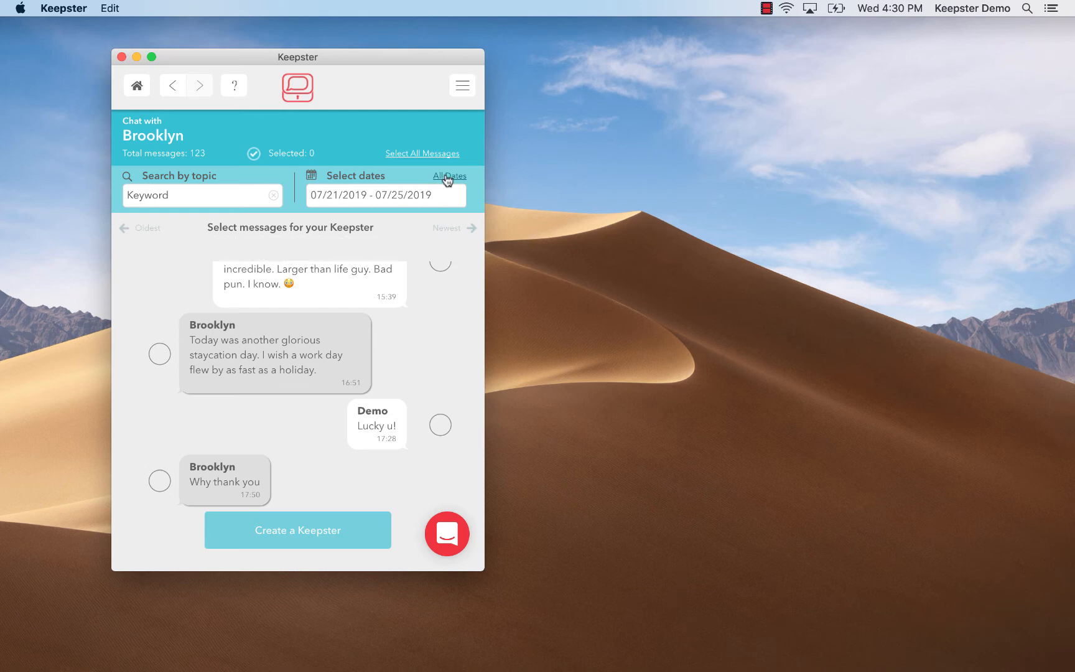
mouse_move(423, 165)
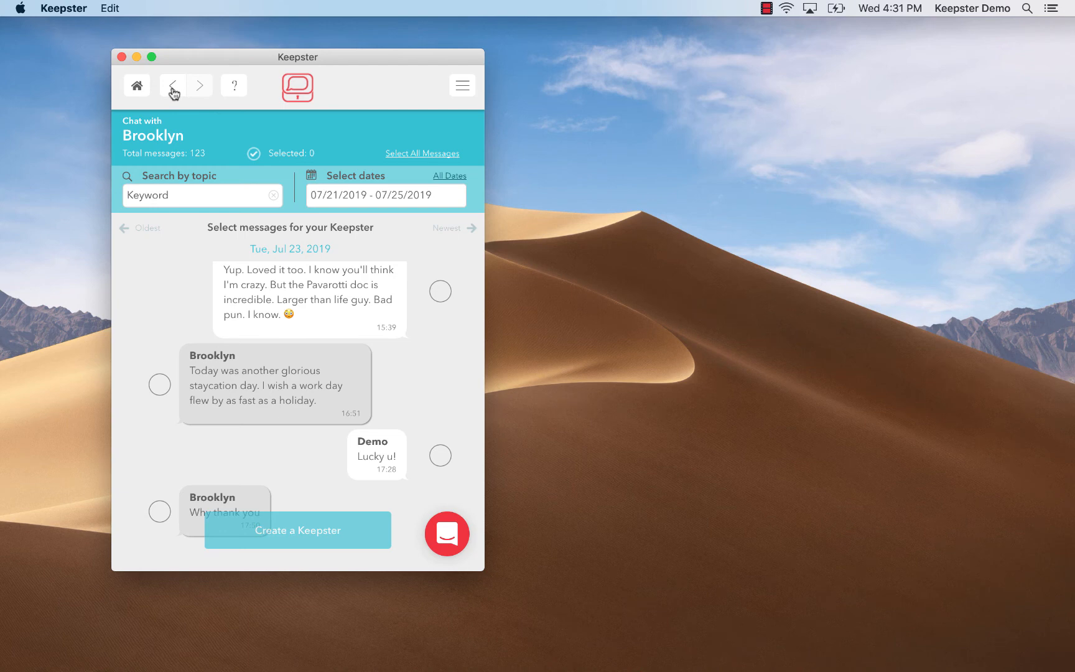
Return from the Brooklyn chat to the iMessages/SMS chat list.
click(172, 84)
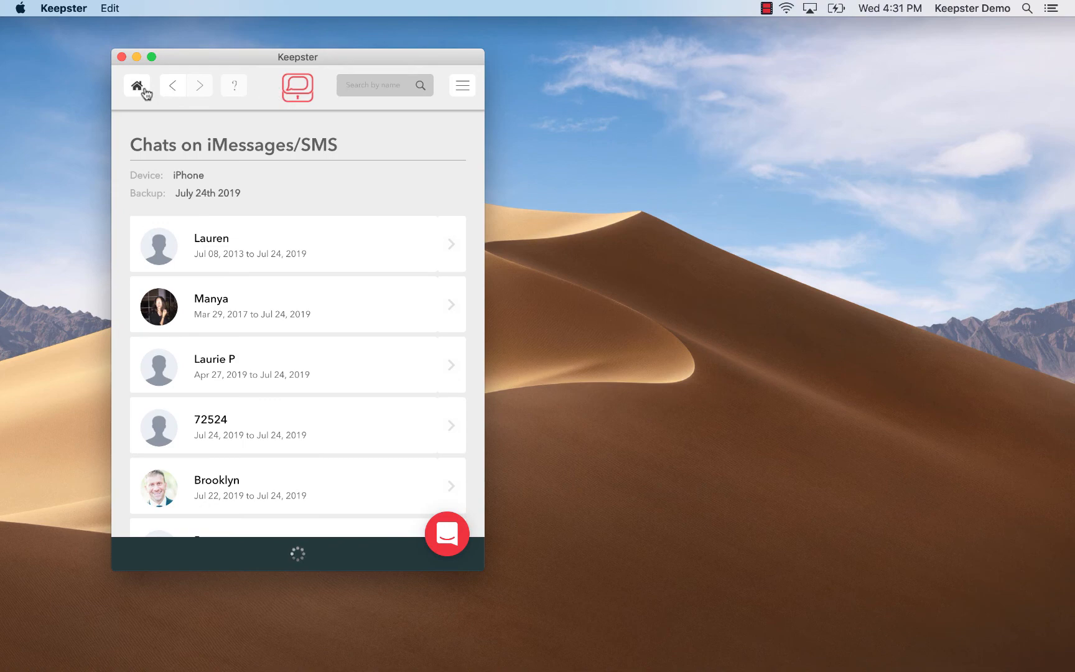
Go to the home screen and show the Backups tab listing the iPhone.
click(137, 85)
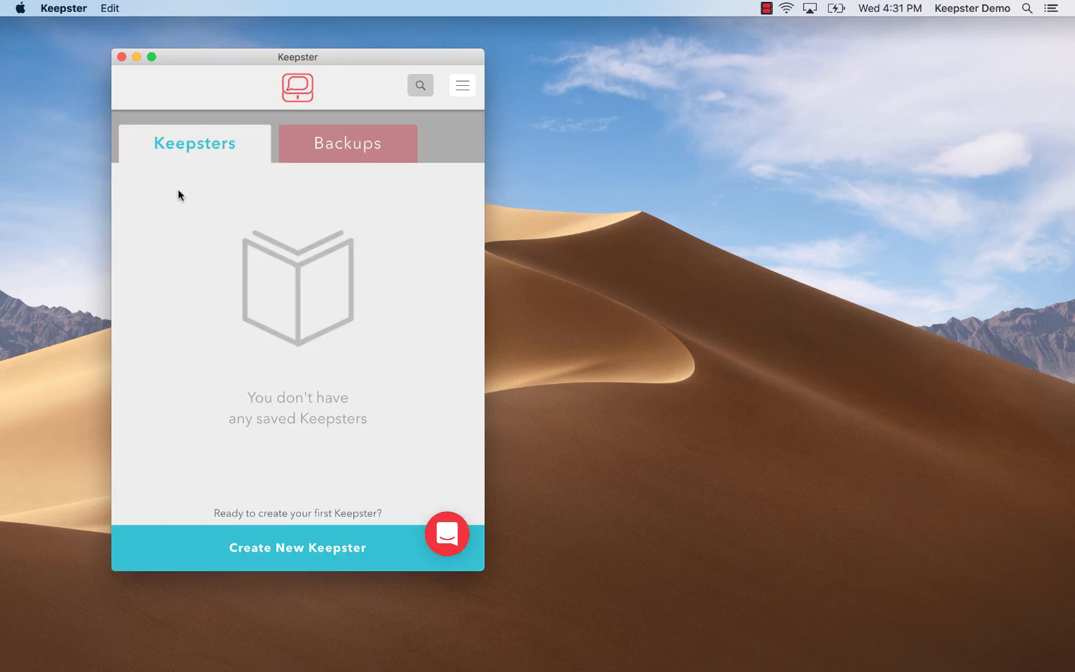
mouse_move(238, 213)
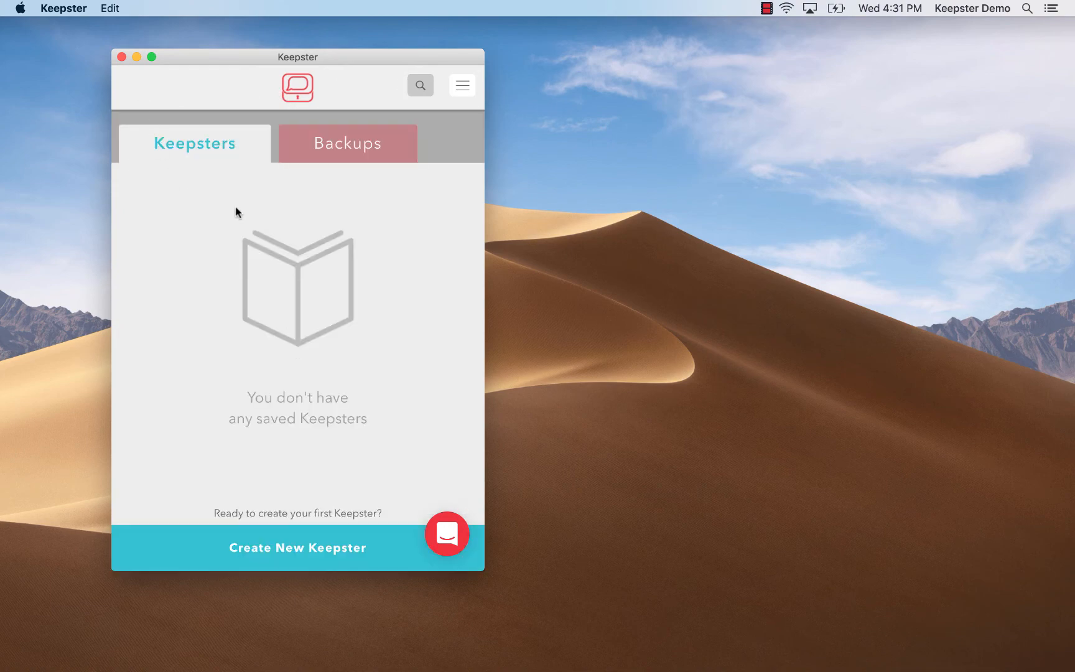
click(347, 143)
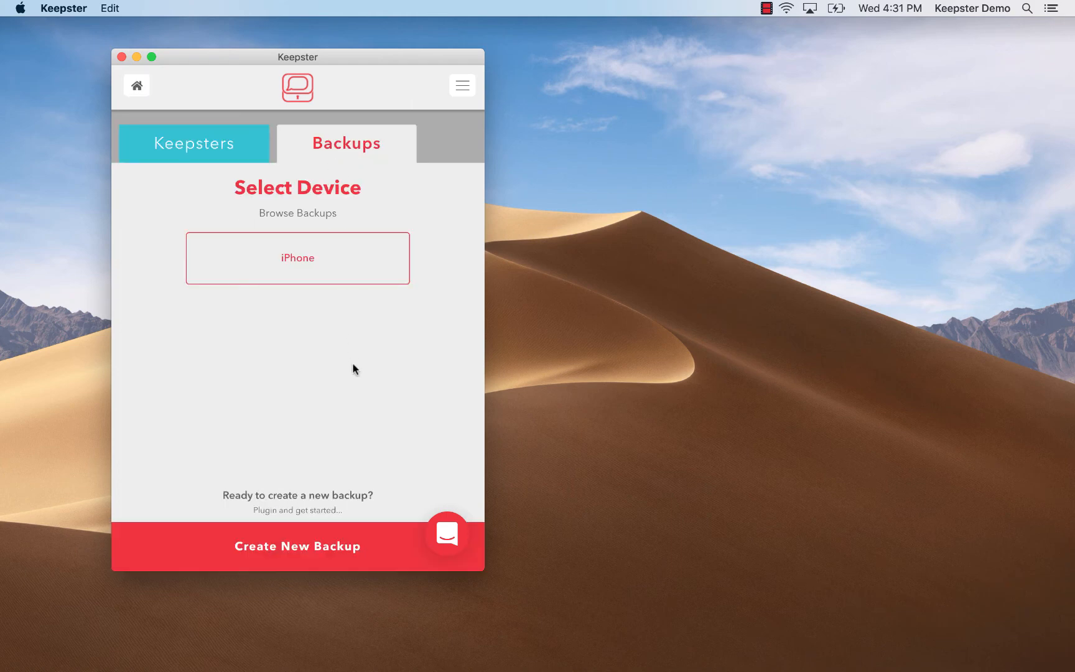
mouse_move(456, 358)
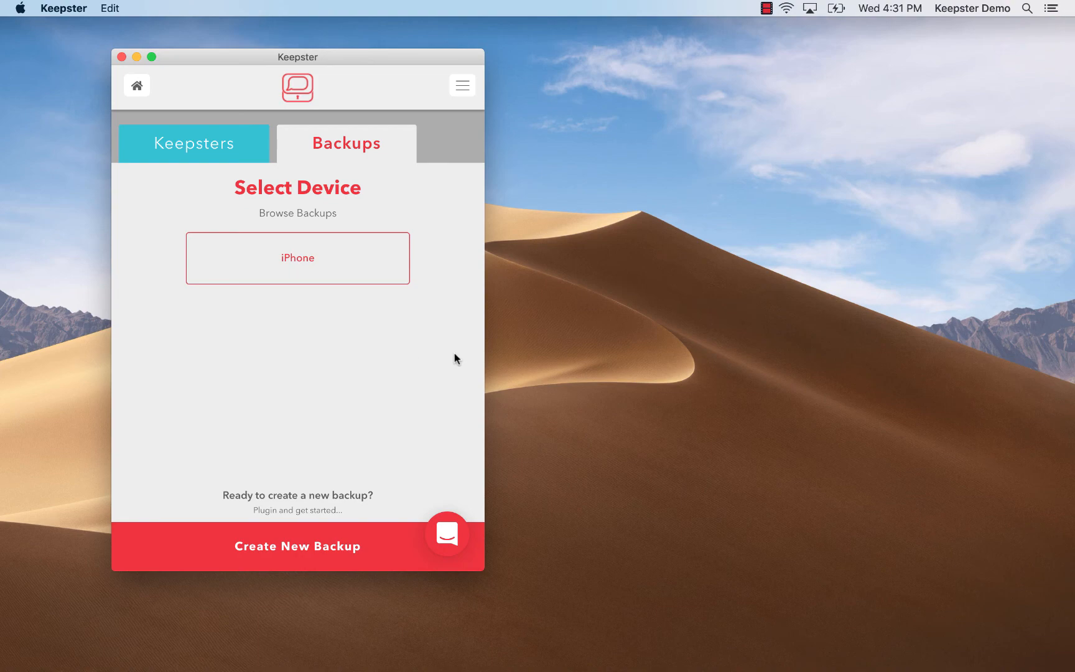
mouse_move(449, 535)
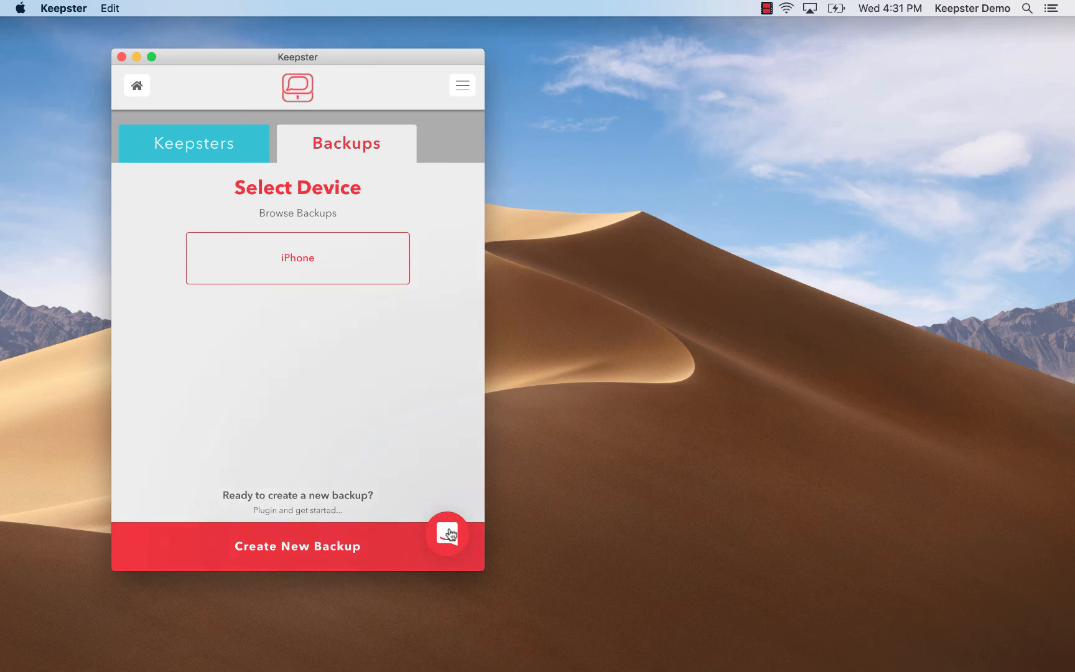
click(448, 533)
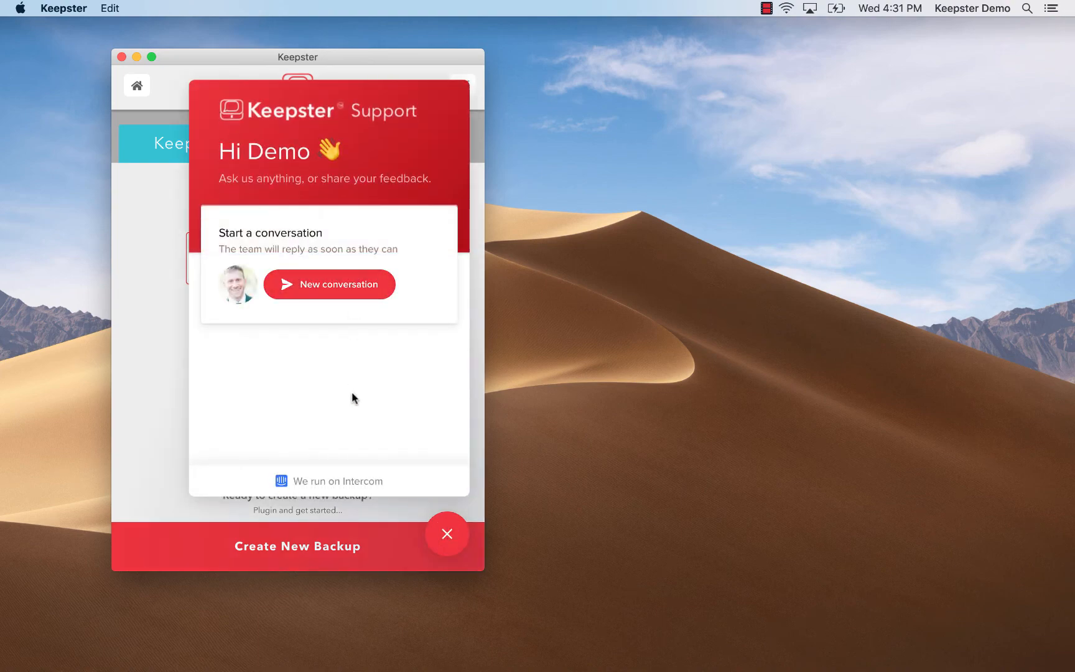
click(446, 534)
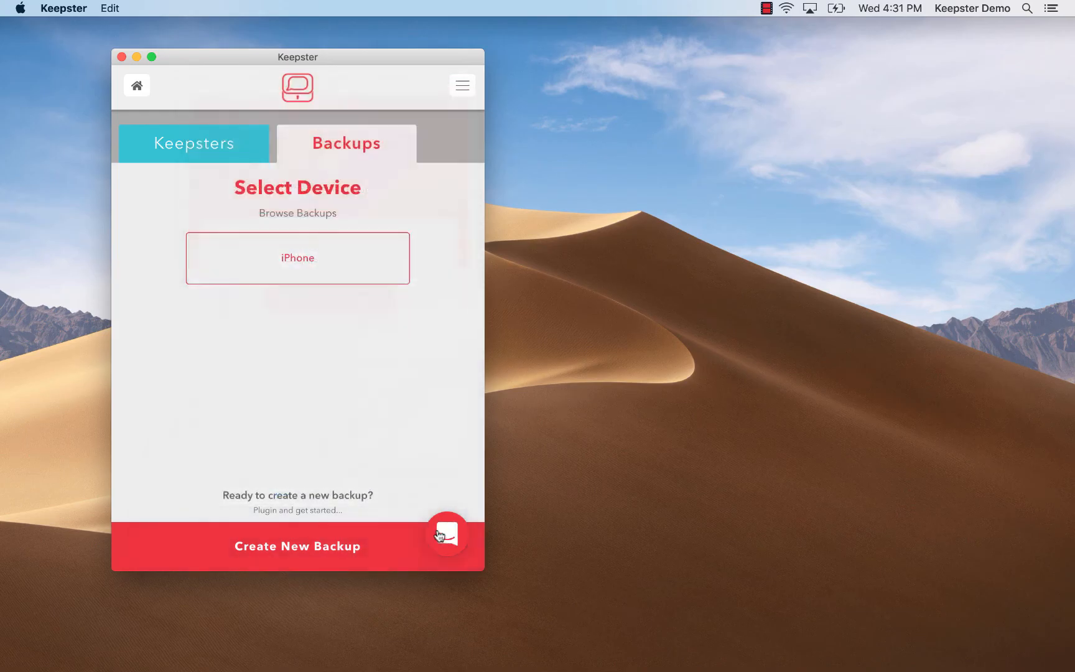
click(462, 85)
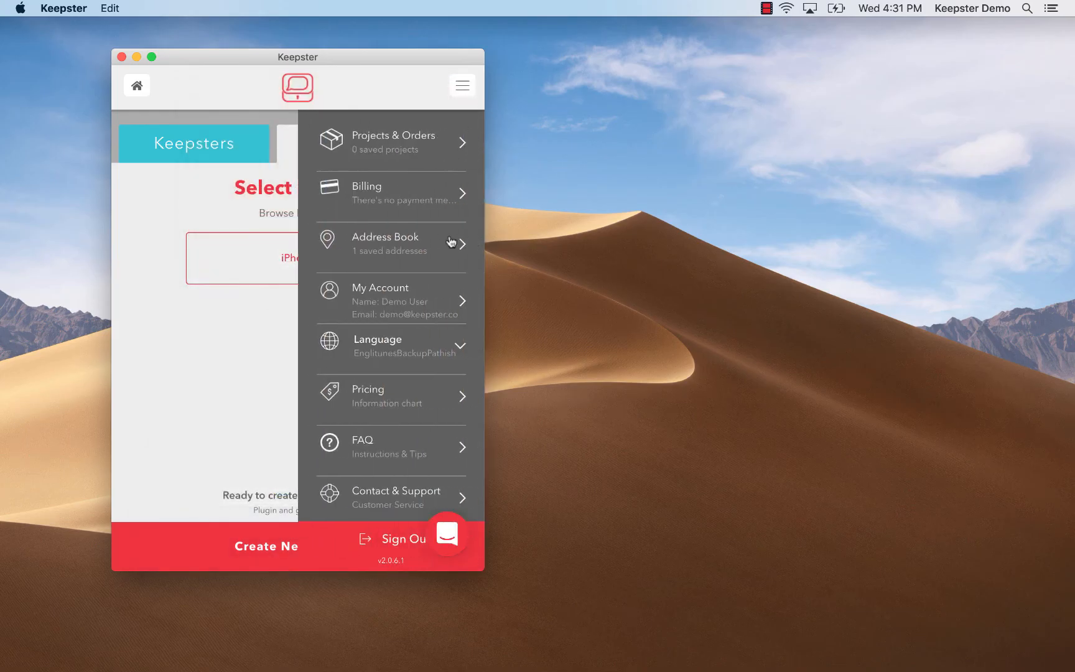
mouse_move(440, 453)
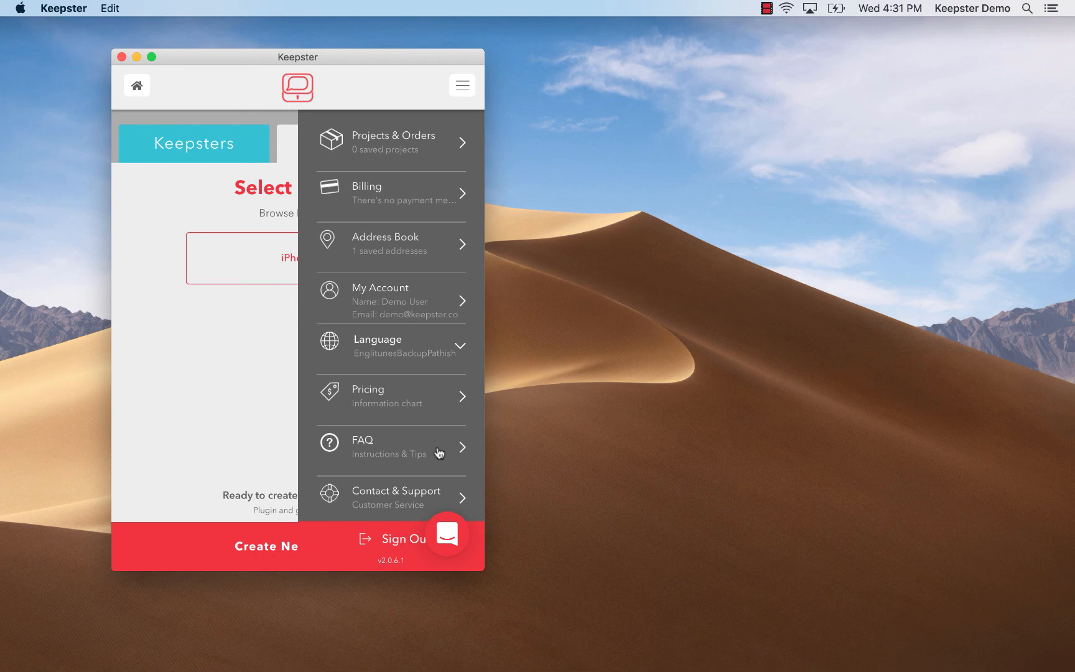
mouse_move(241, 366)
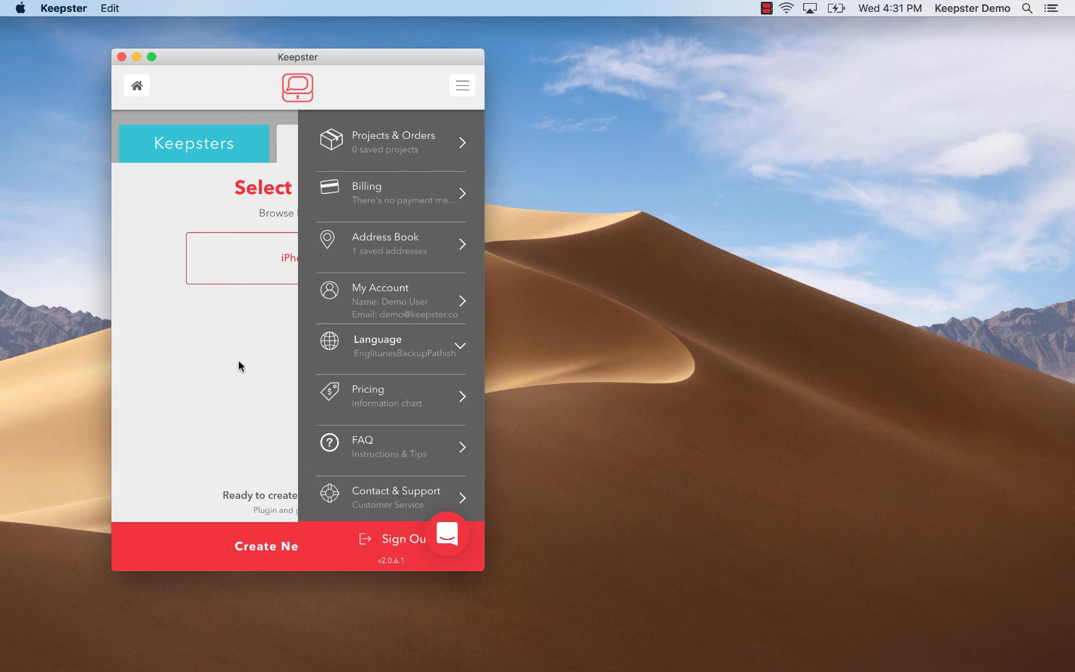
click(462, 85)
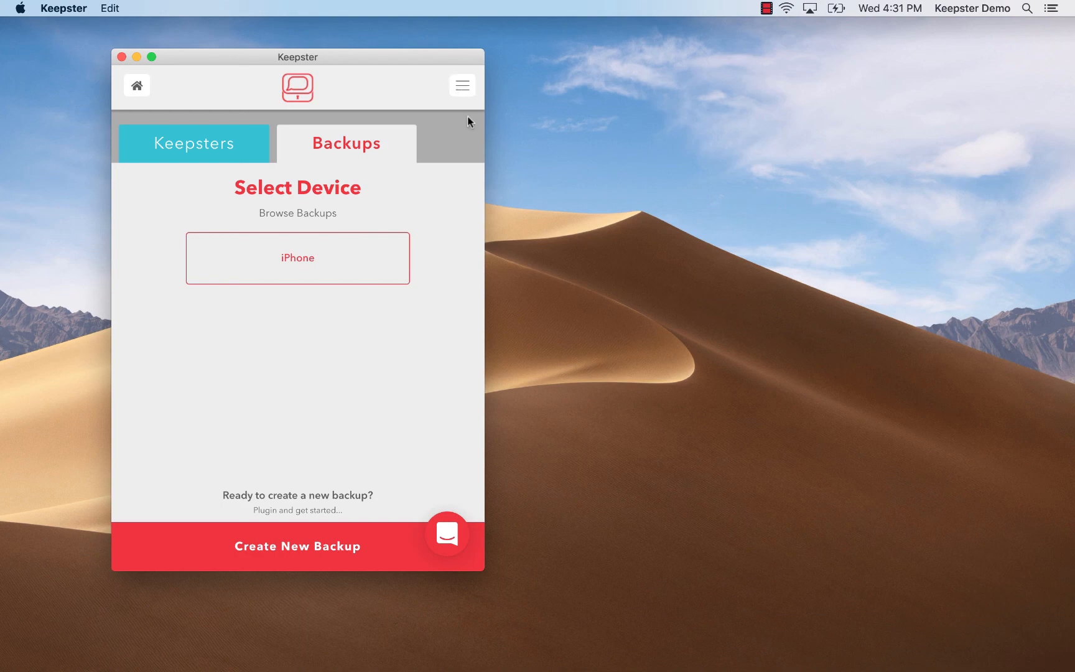
mouse_move(344, 359)
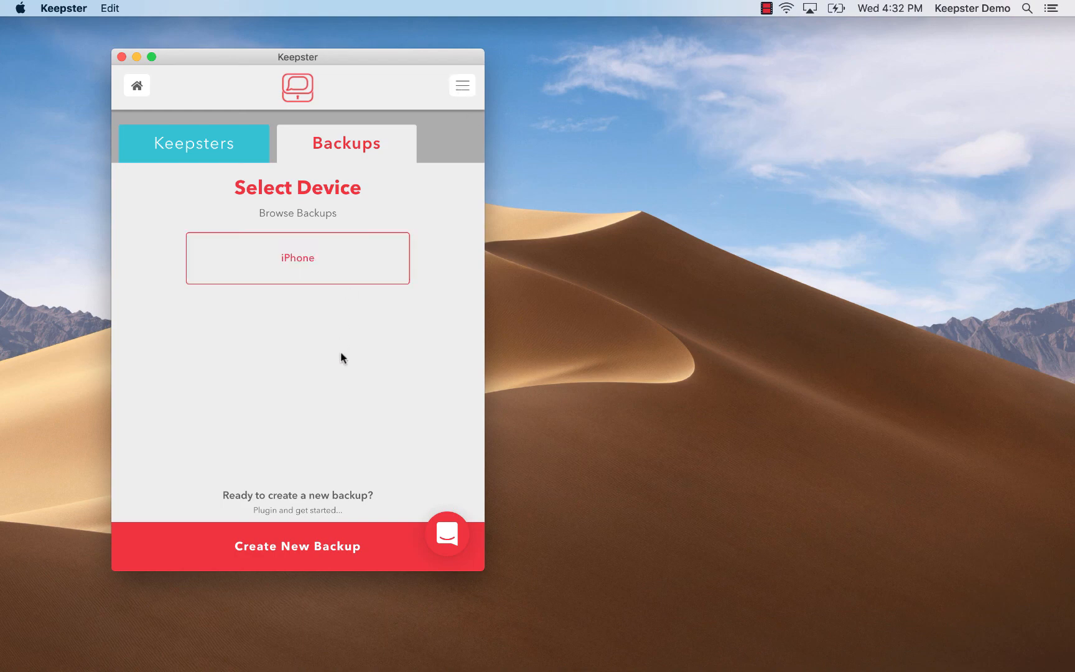
Sign out from the hamburger menu, returning to the welcome login screen.
click(463, 84)
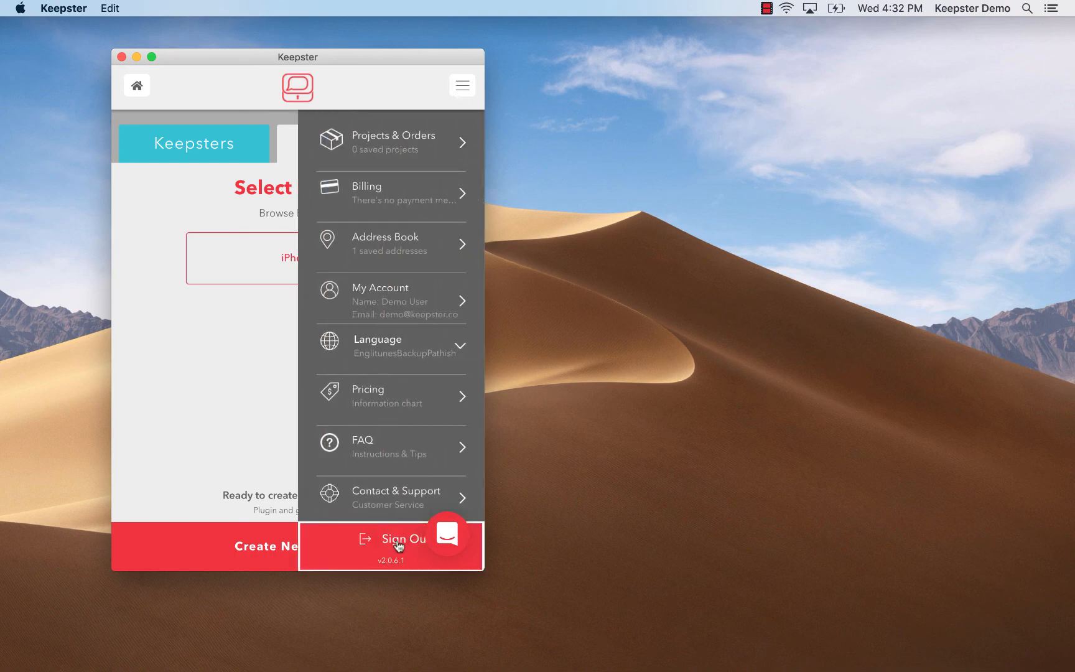
click(403, 538)
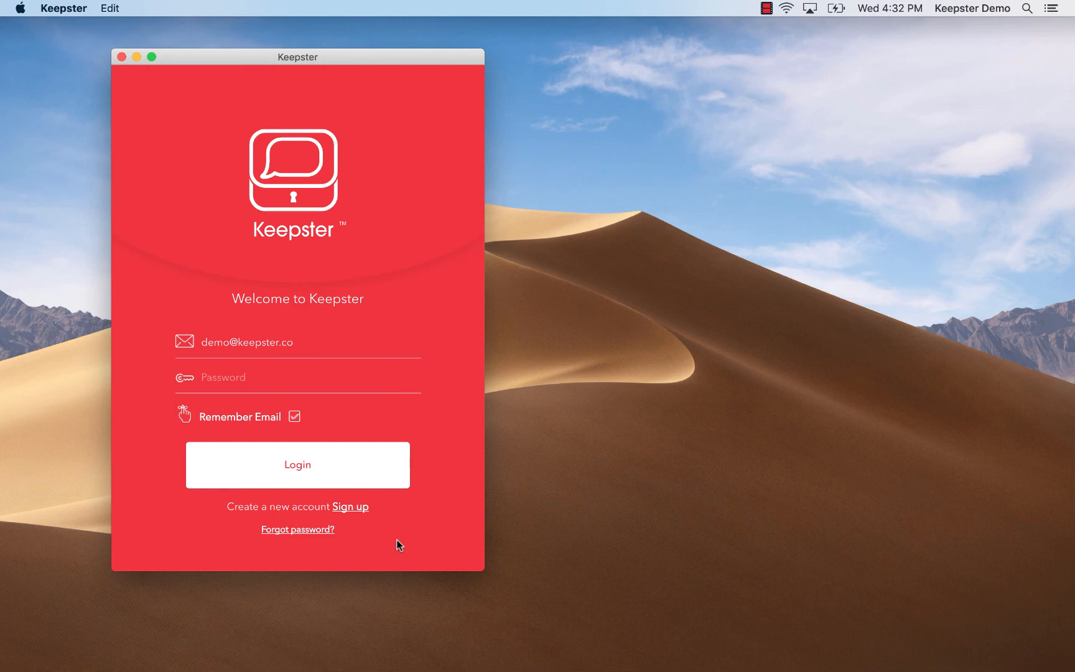